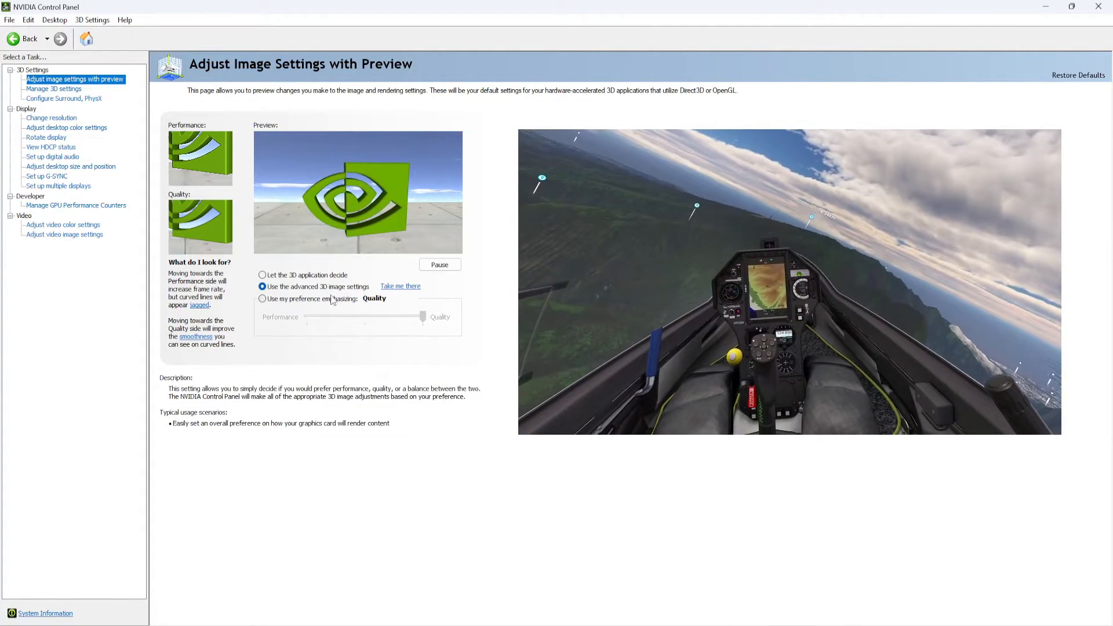
# Switch to 'Use the advanced 3D image settings' and open the global Manage 3D Settings list.
pyautogui.click(262, 285)
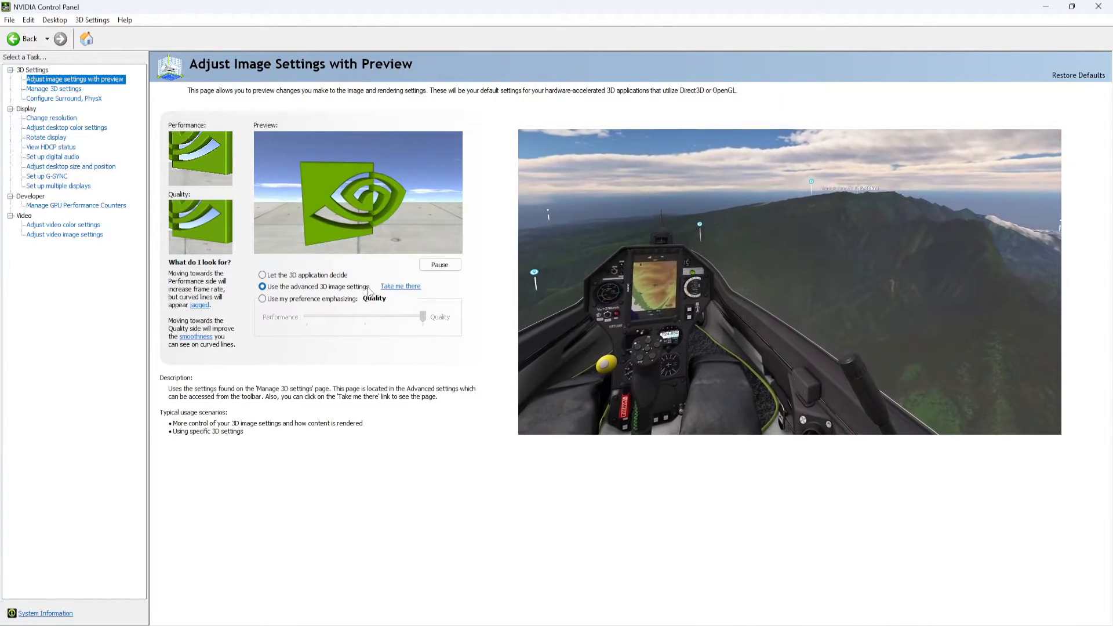
pyautogui.click(401, 286)
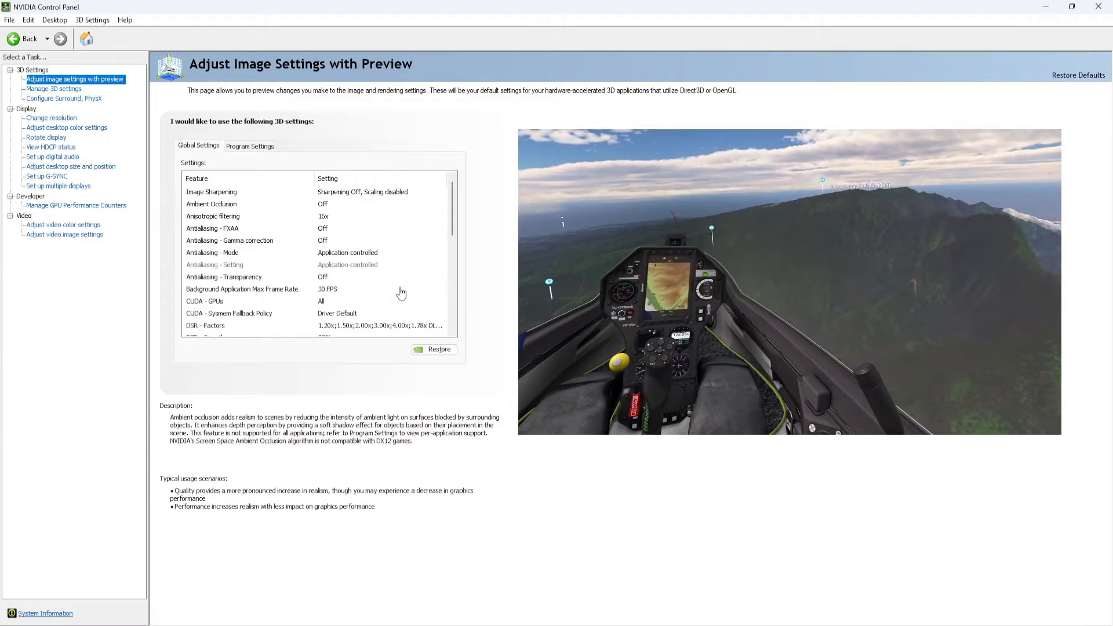
pyautogui.click(54, 88)
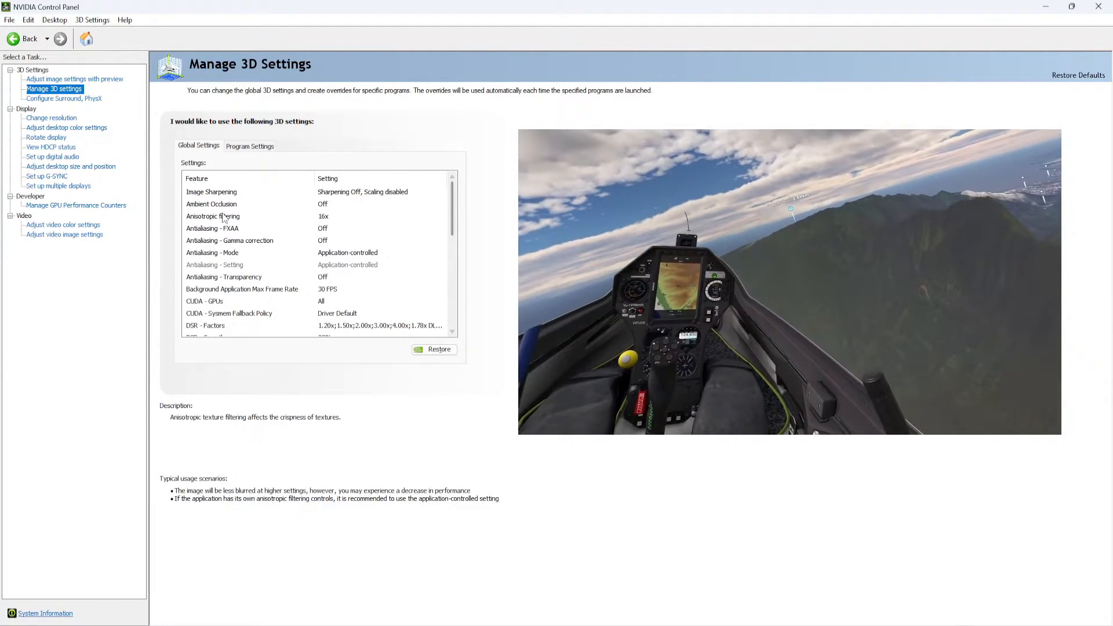
pyautogui.click(211, 205)
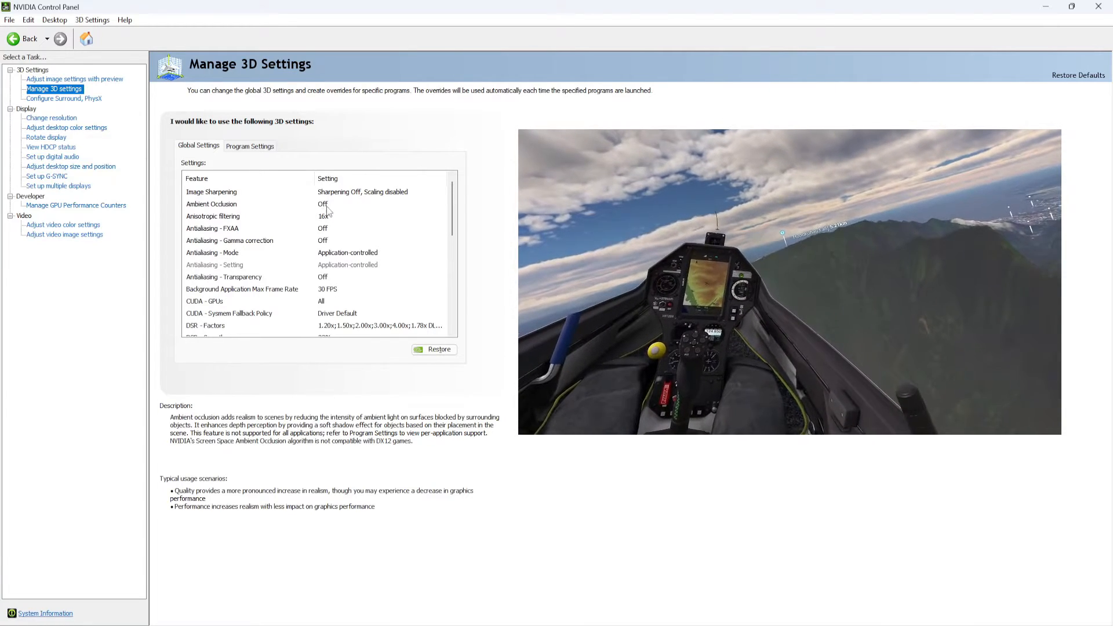
pyautogui.click(212, 228)
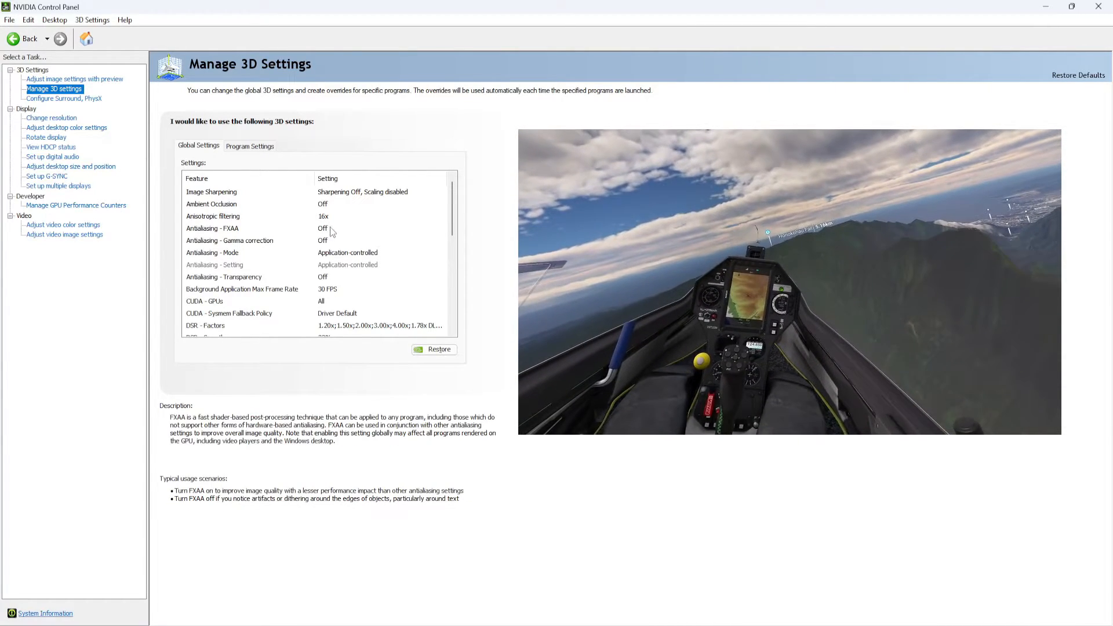
pyautogui.click(229, 240)
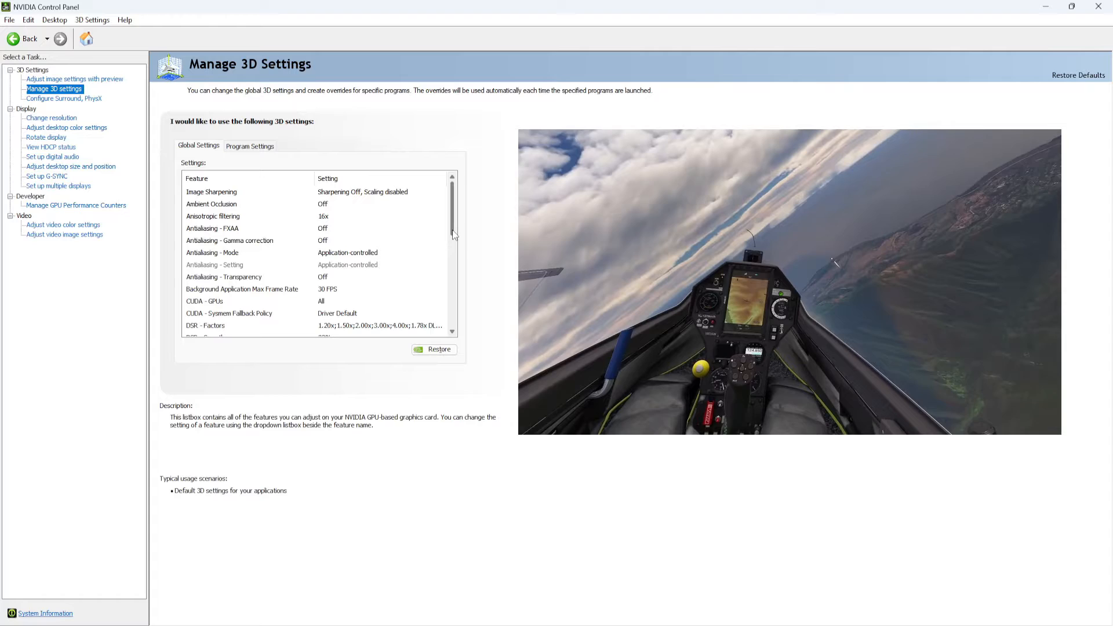
pyautogui.scroll(-3)
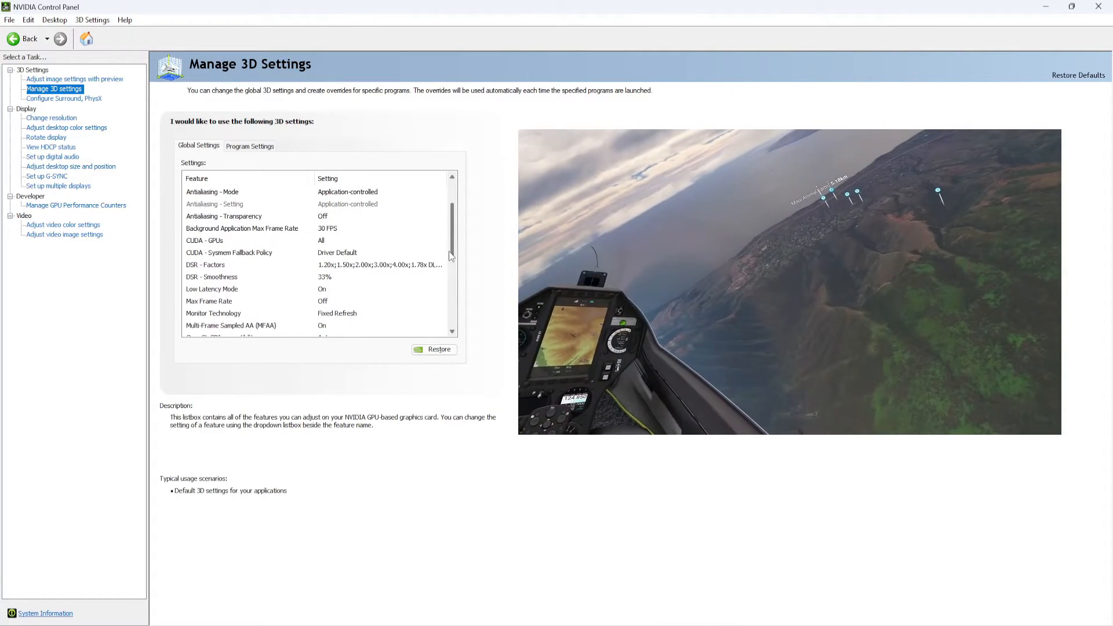
pyautogui.click(204, 241)
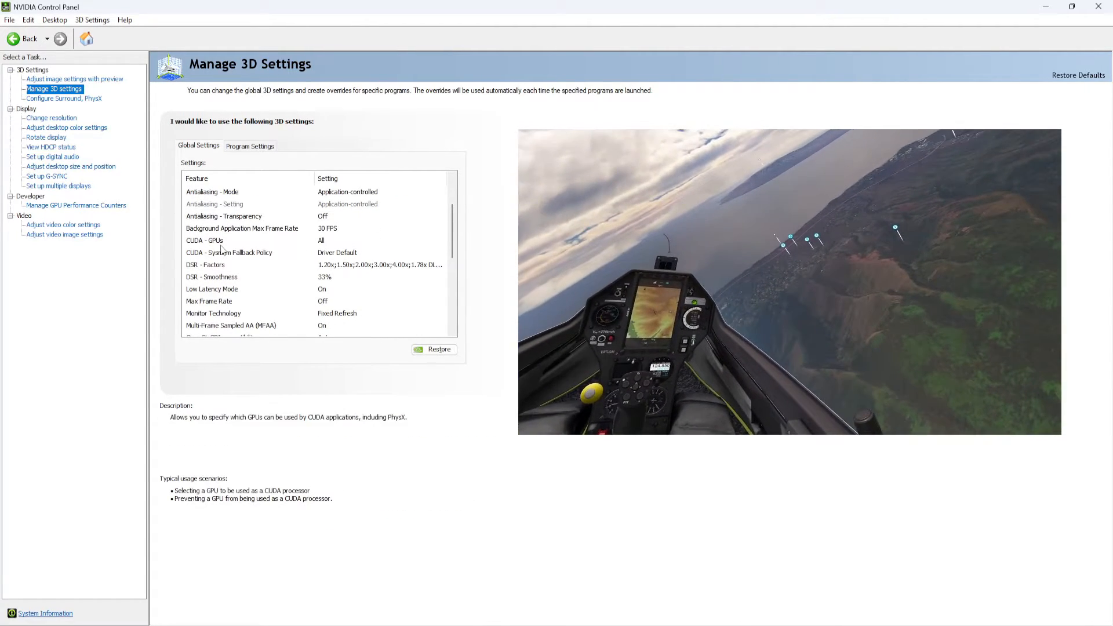
pyautogui.click(229, 252)
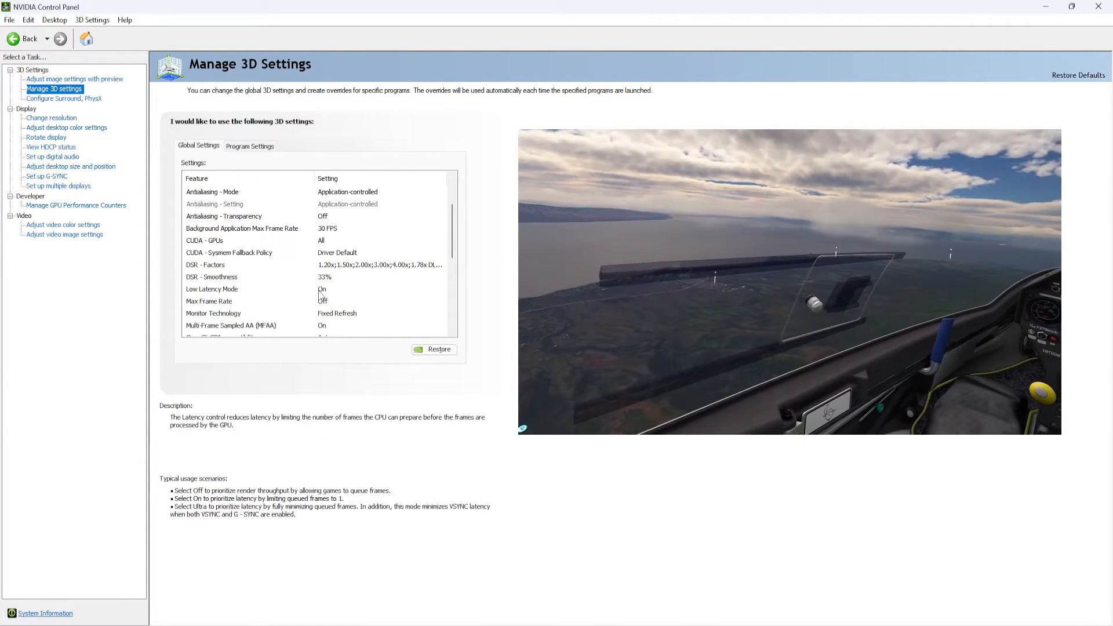
pyautogui.click(212, 192)
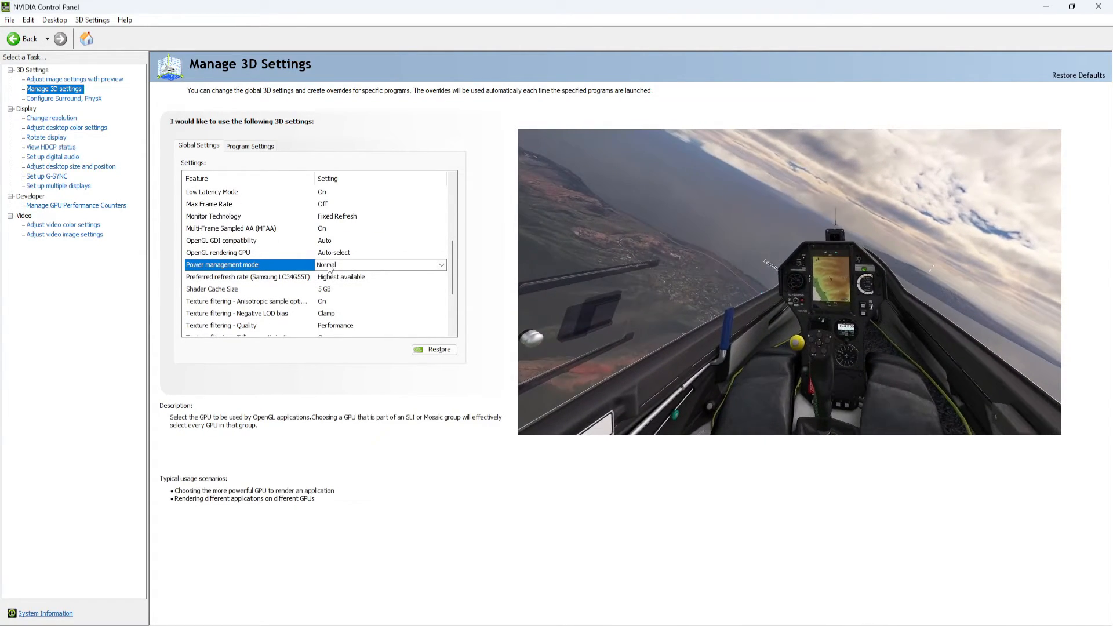
pyautogui.click(441, 265)
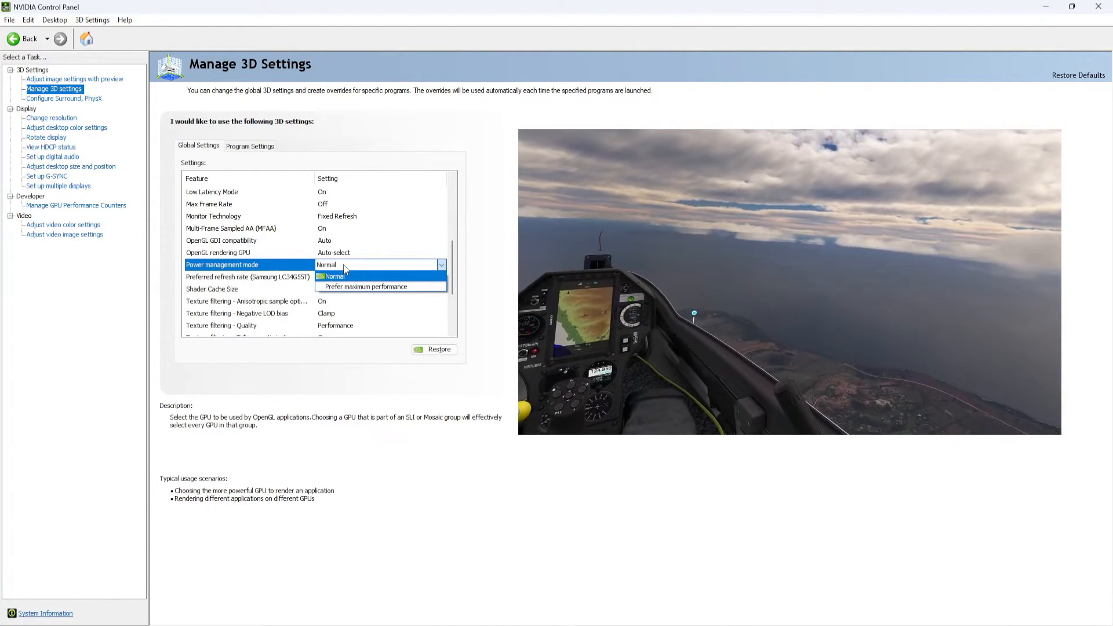
pyautogui.click(332, 276)
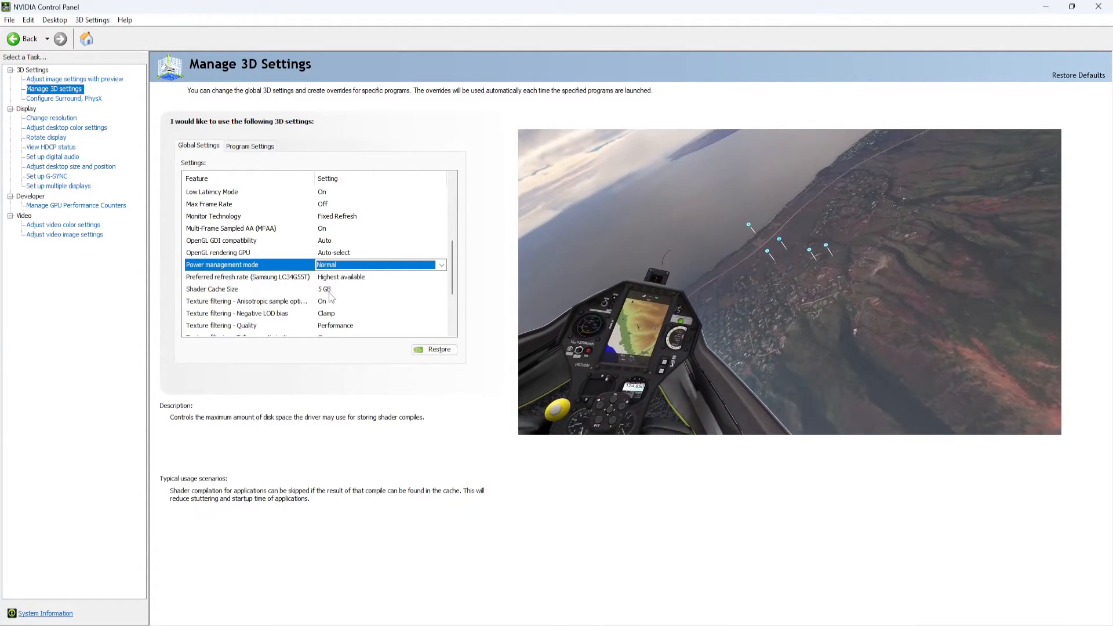
pyautogui.click(212, 288)
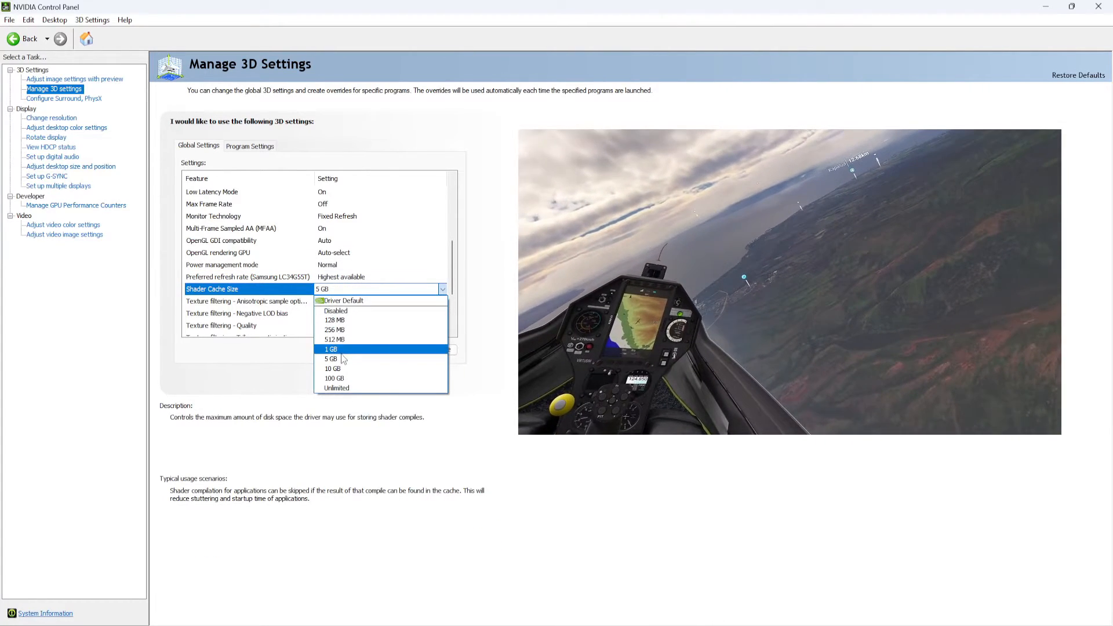
pyautogui.moveTo(334, 339)
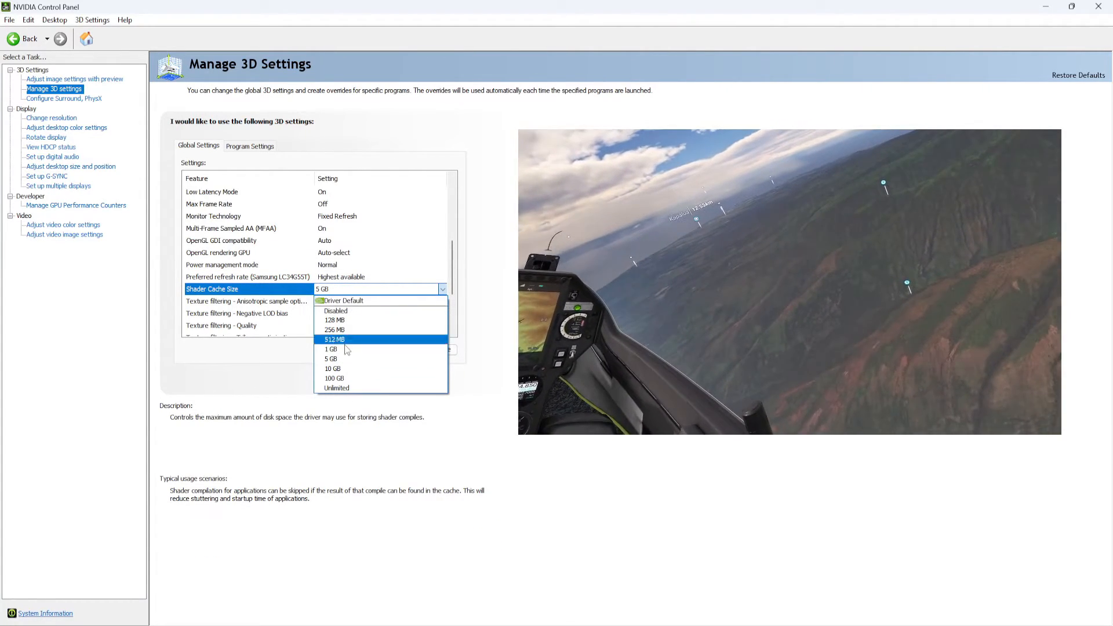
pyautogui.moveTo(335, 388)
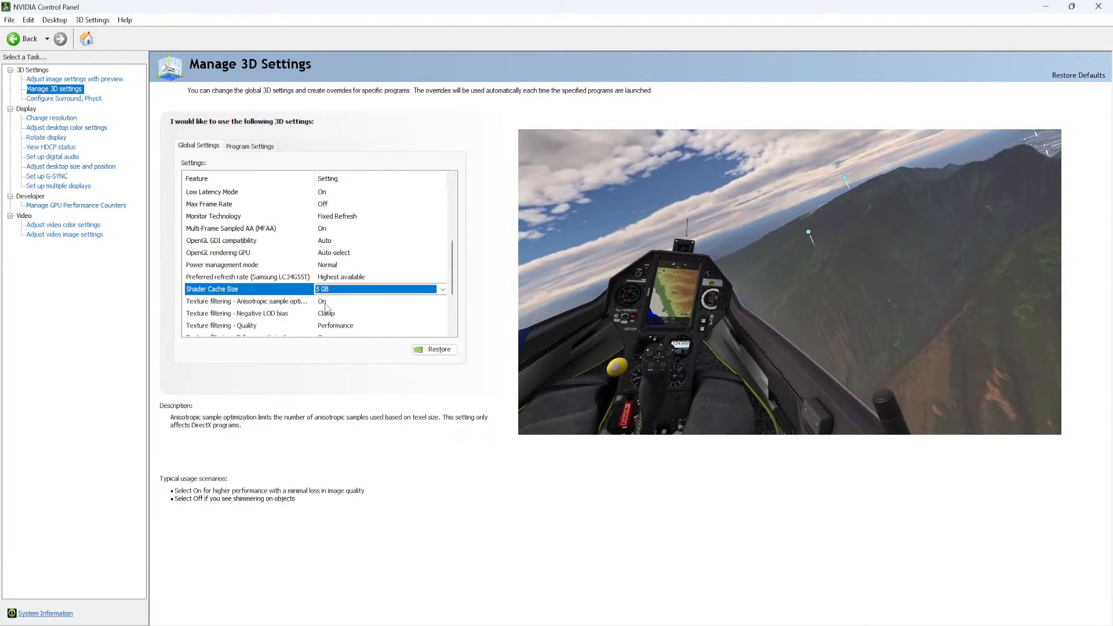
# Set Texture filtering - Quality to Performance, then show Microsoft Flight Simulator's per-program settings.
pyautogui.scroll(-3)
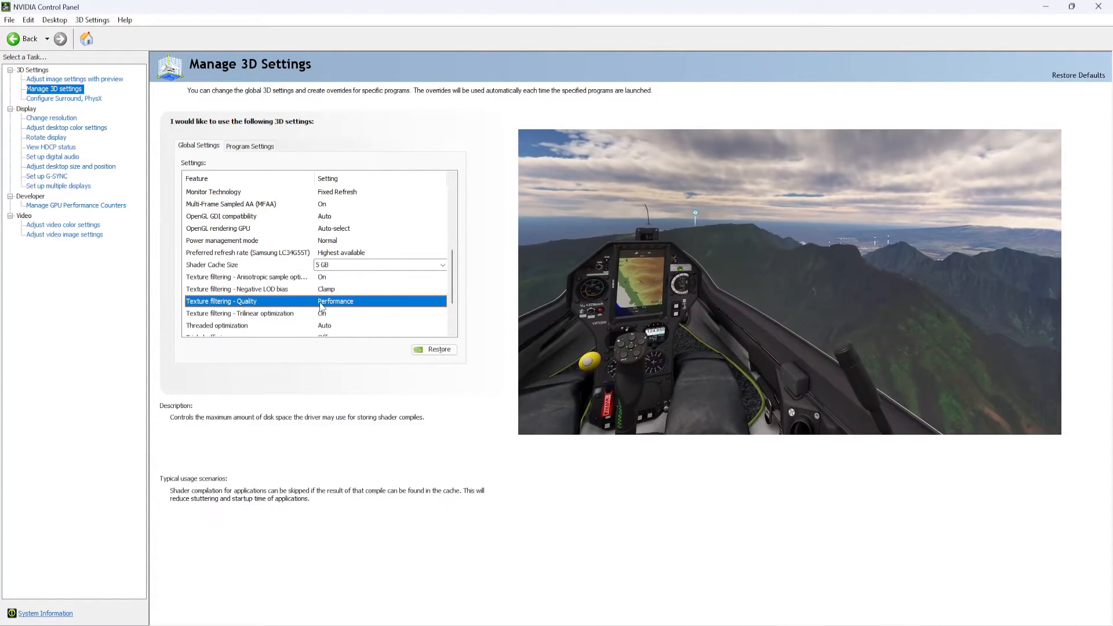
pyautogui.click(442, 301)
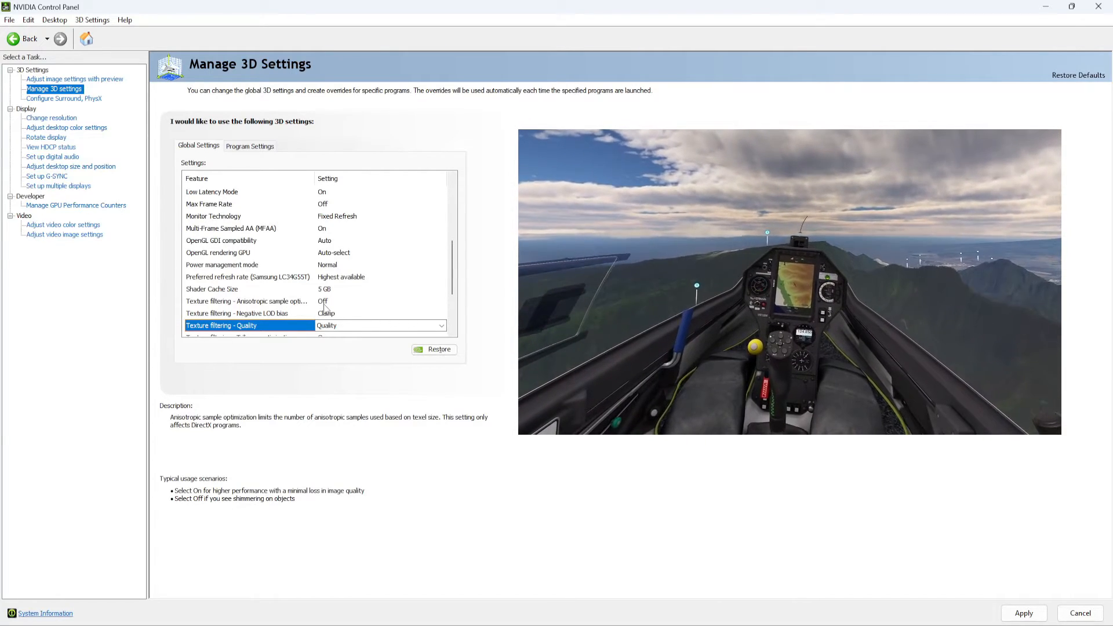
pyautogui.click(441, 325)
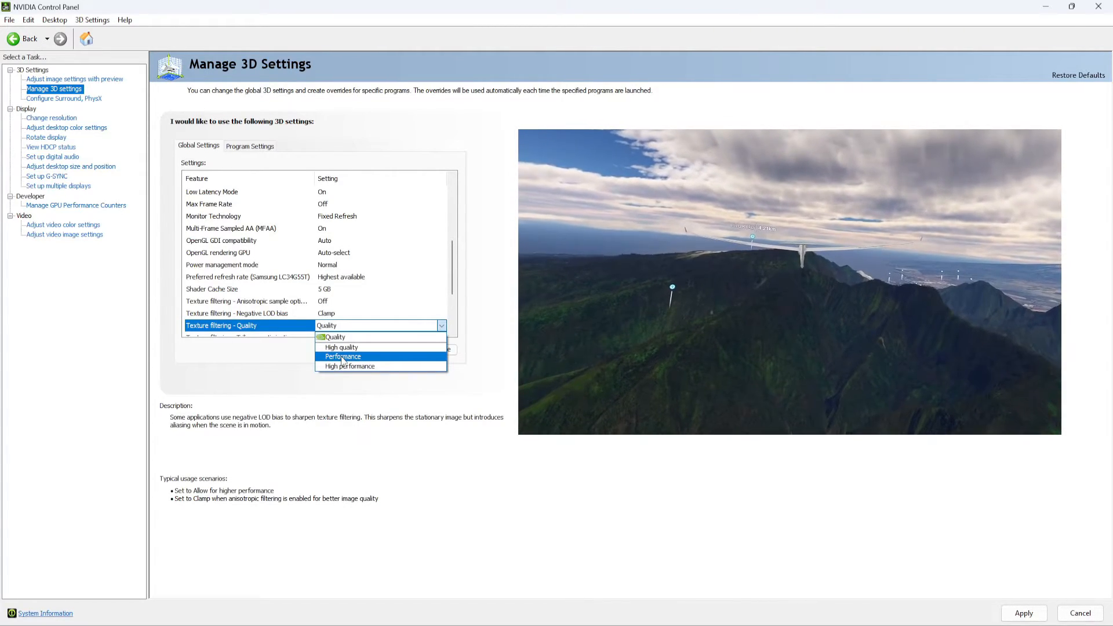
pyautogui.click(342, 357)
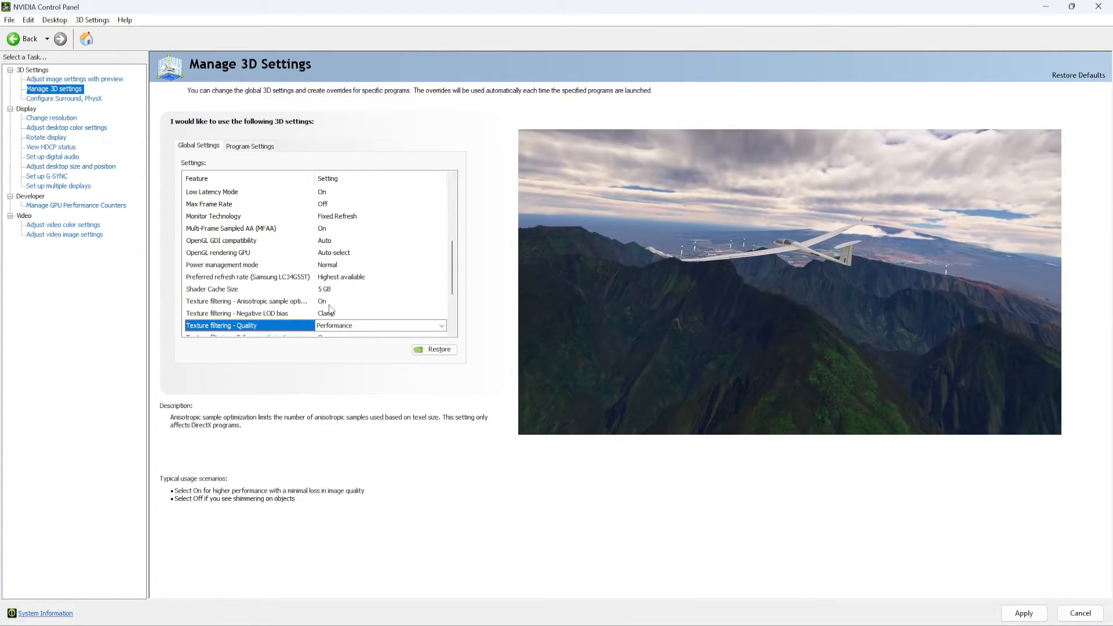
pyautogui.scroll(-3)
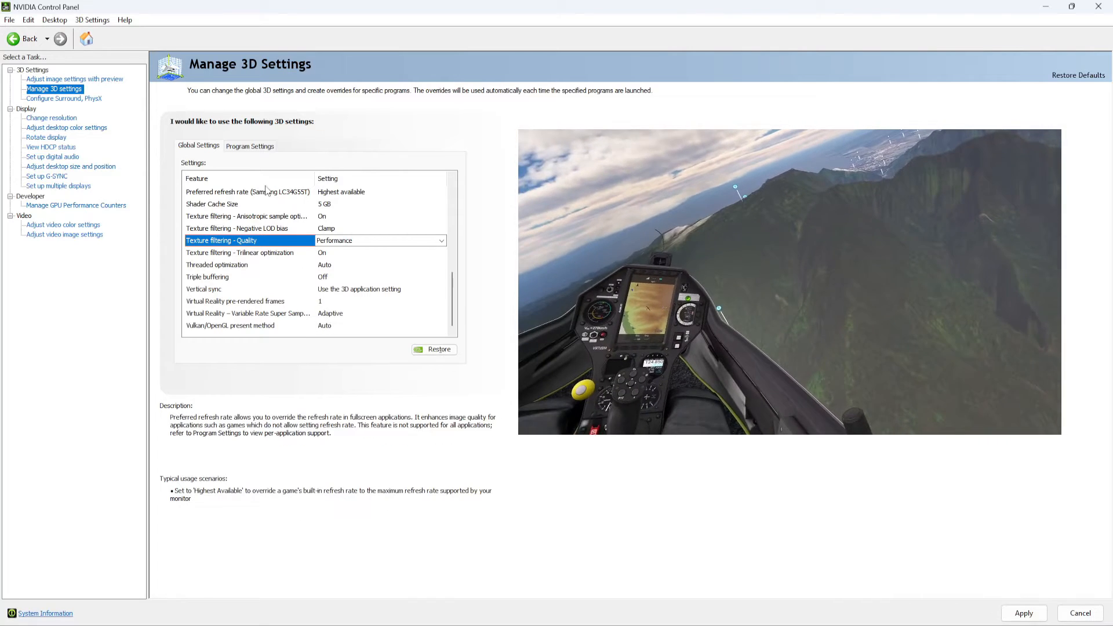
pyautogui.click(250, 145)
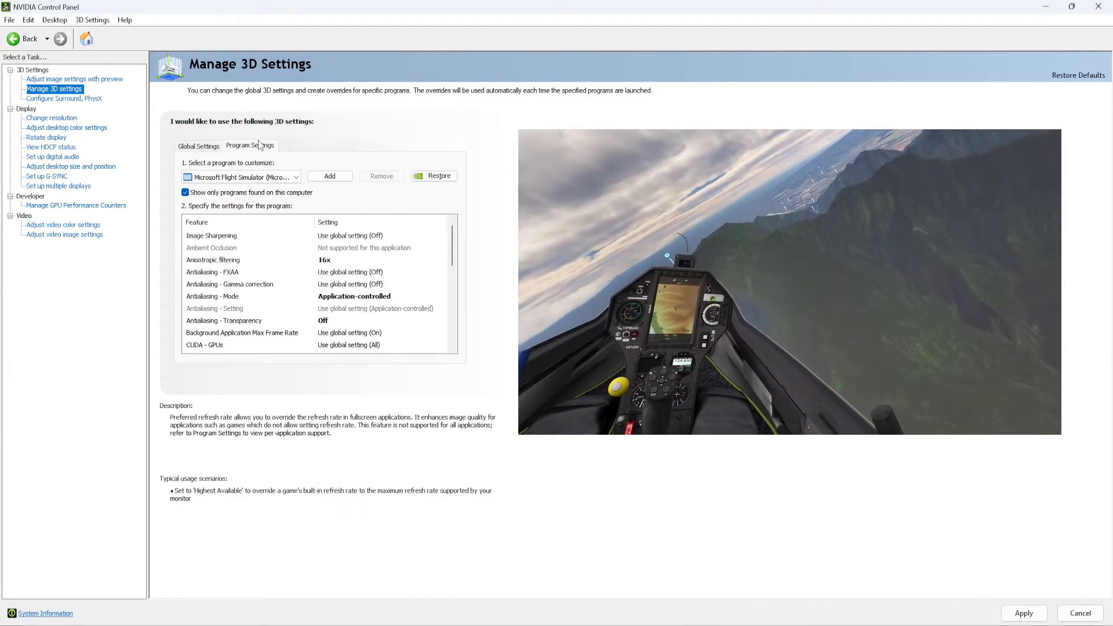
pyautogui.click(212, 296)
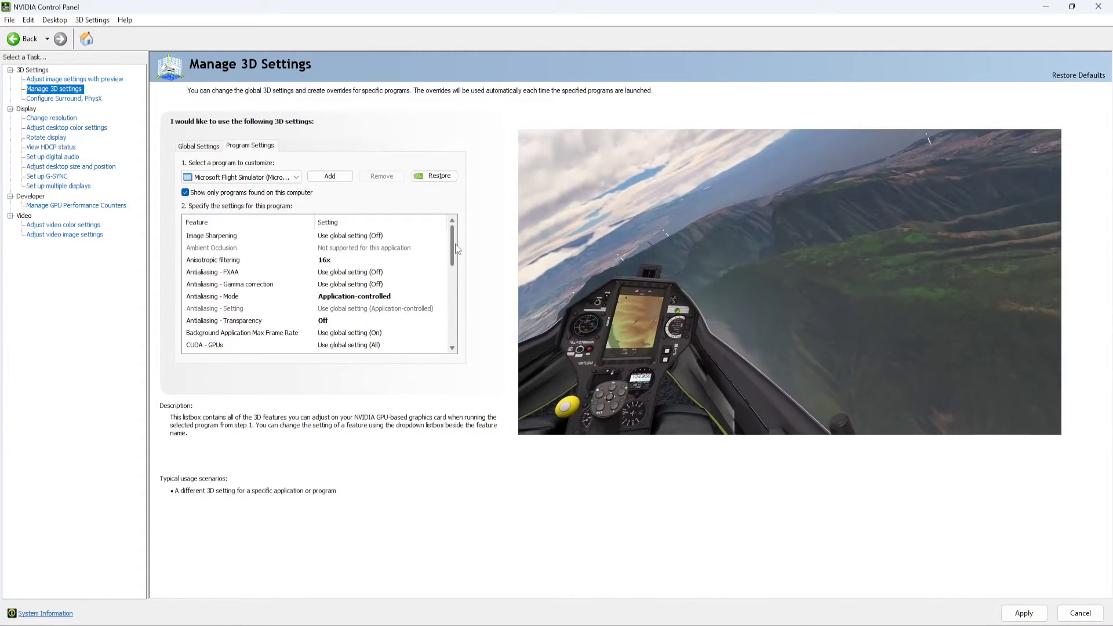
pyautogui.scroll(-3)
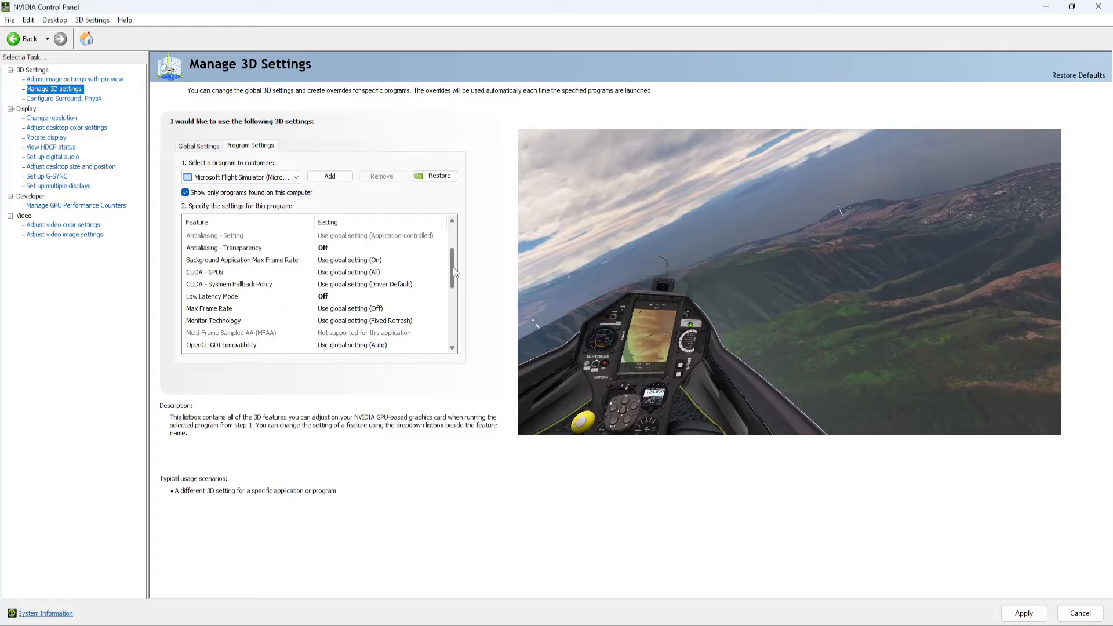
pyautogui.click(211, 297)
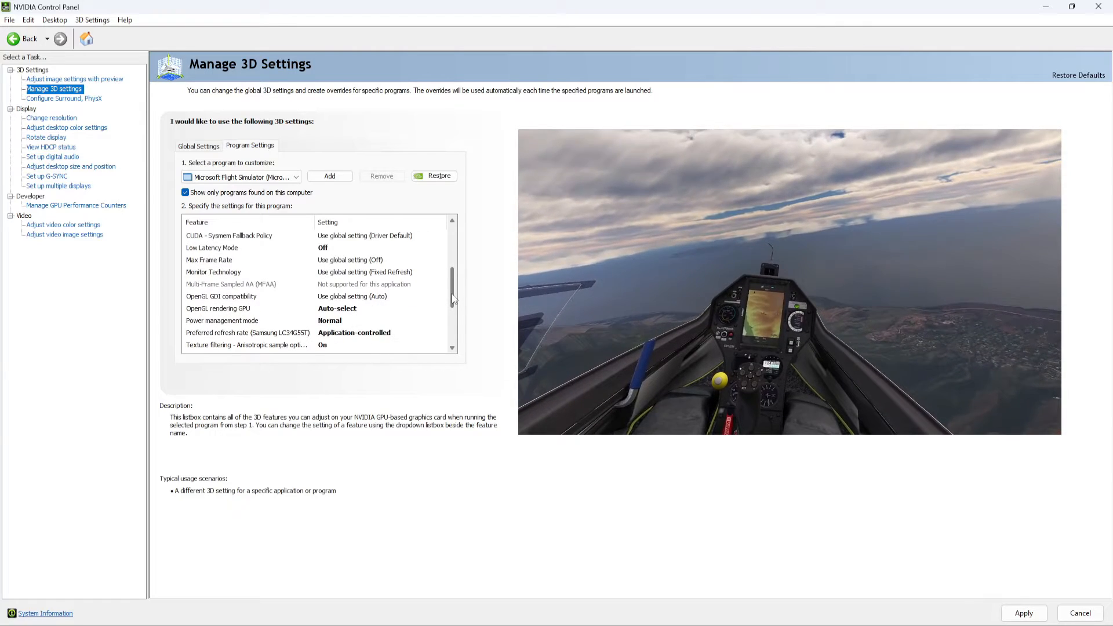
pyautogui.scroll(-3)
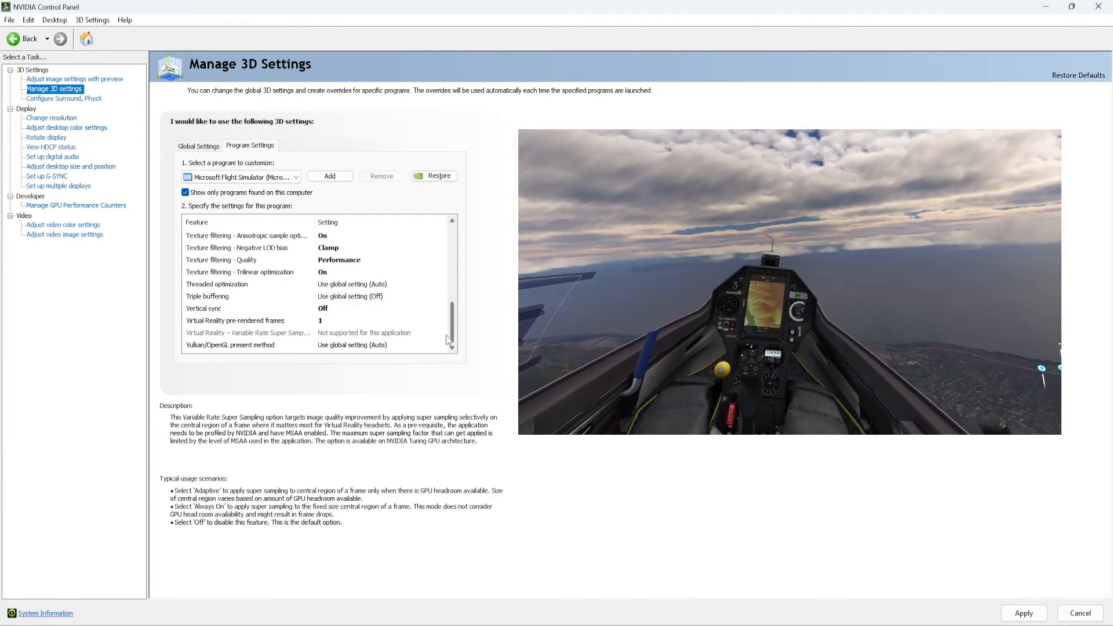
pyautogui.click(206, 296)
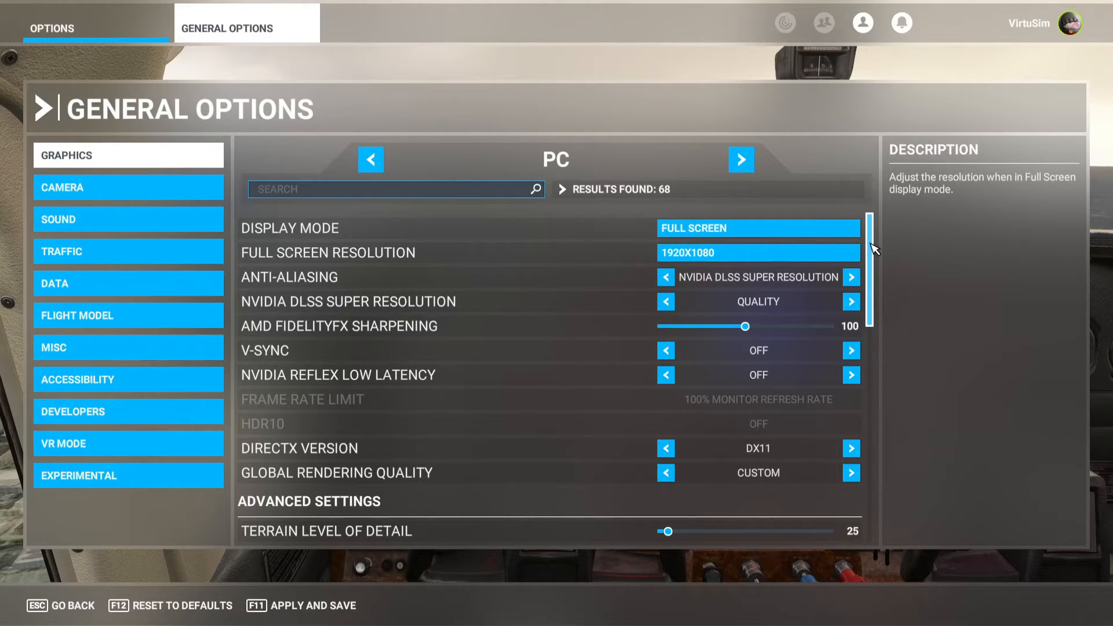
pyautogui.moveTo(740, 160)
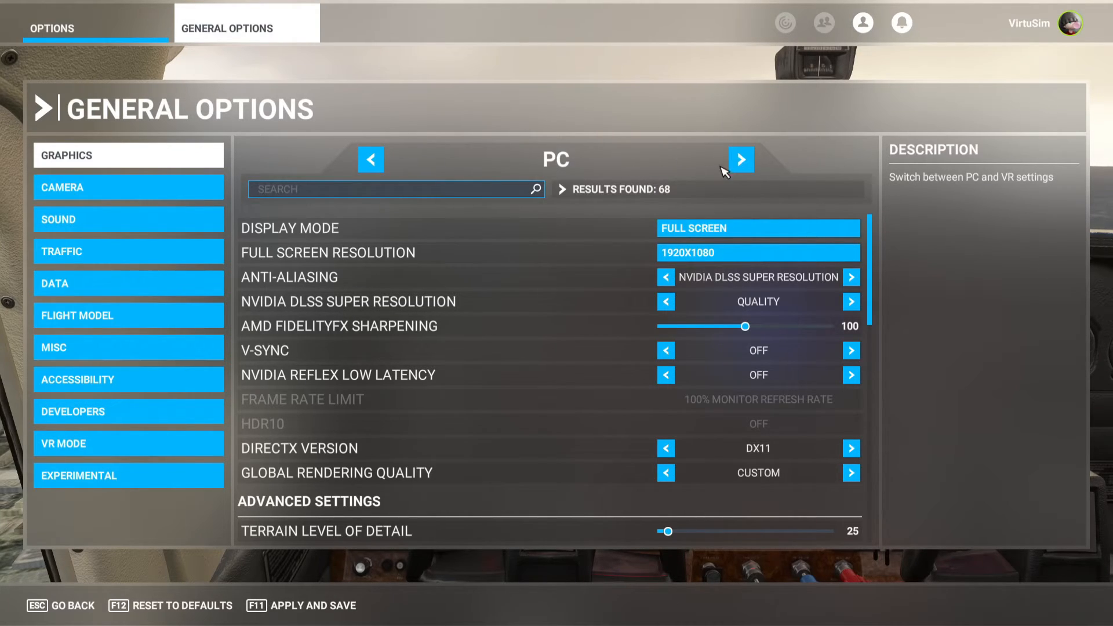
pyautogui.moveTo(841, 238)
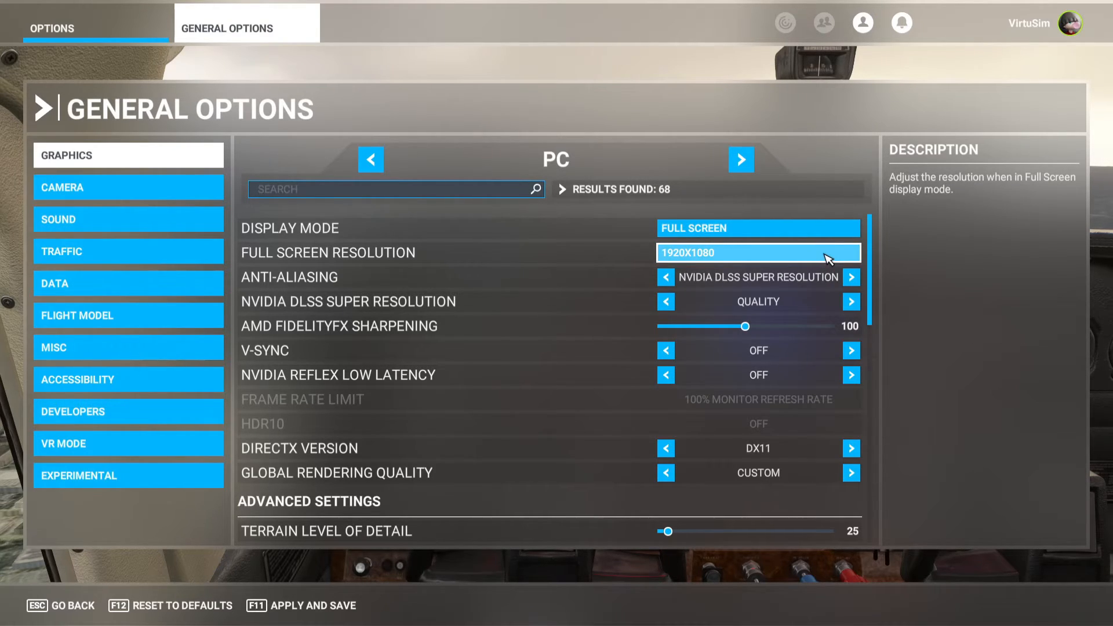
pyautogui.moveTo(817, 257)
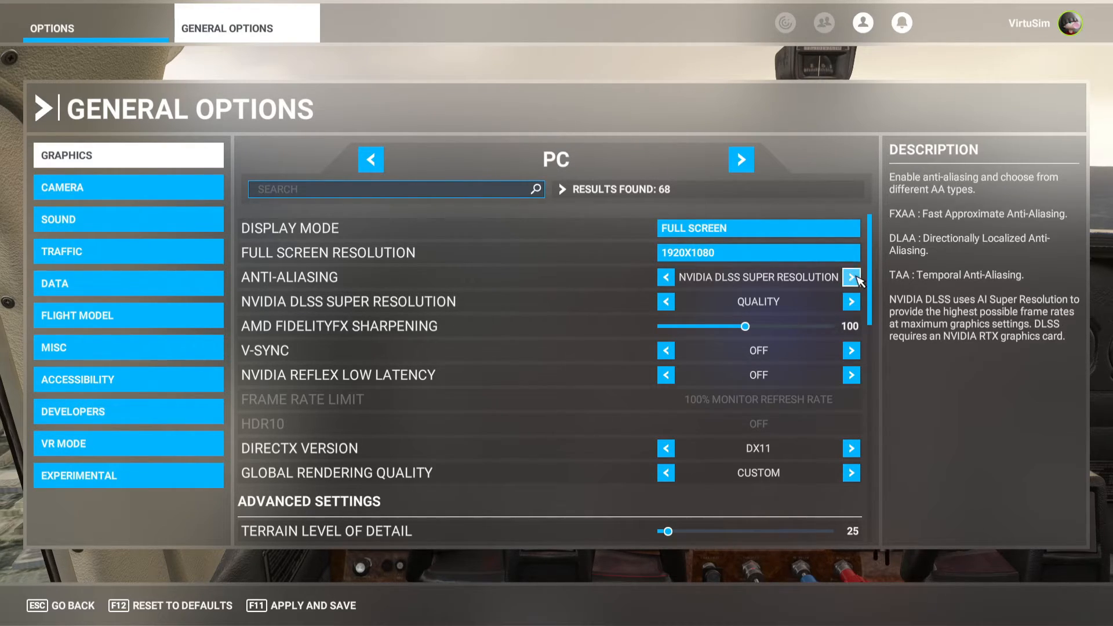
pyautogui.moveTo(806, 284)
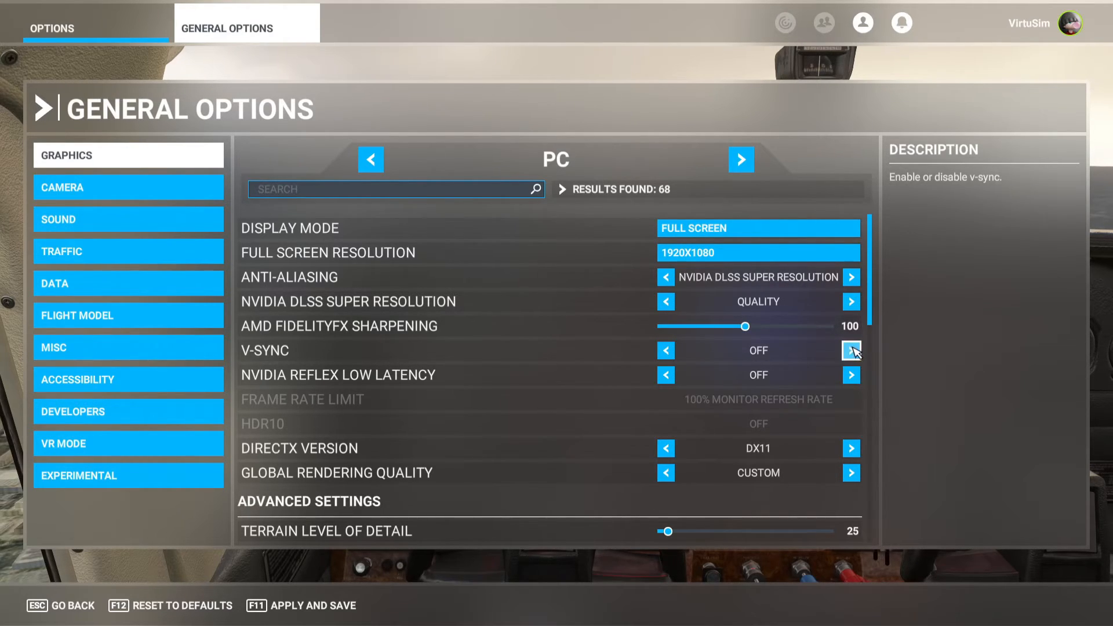
pyautogui.moveTo(872, 312)
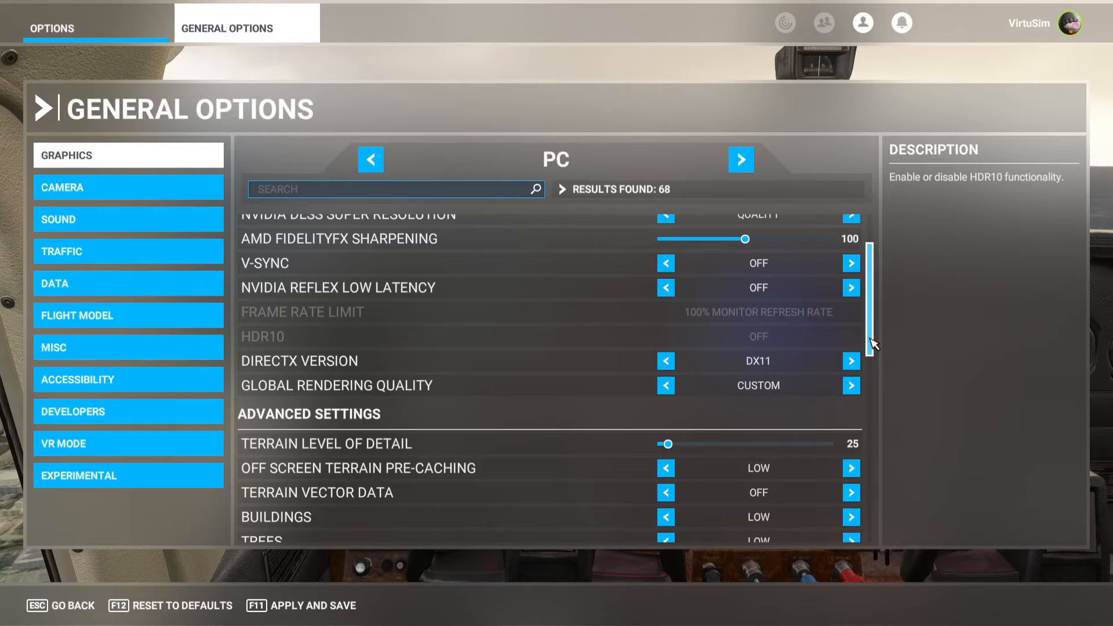
# Scroll through the Ultra PC graphics settings, with terrain and objects detail at 200.
pyautogui.scroll(-3)
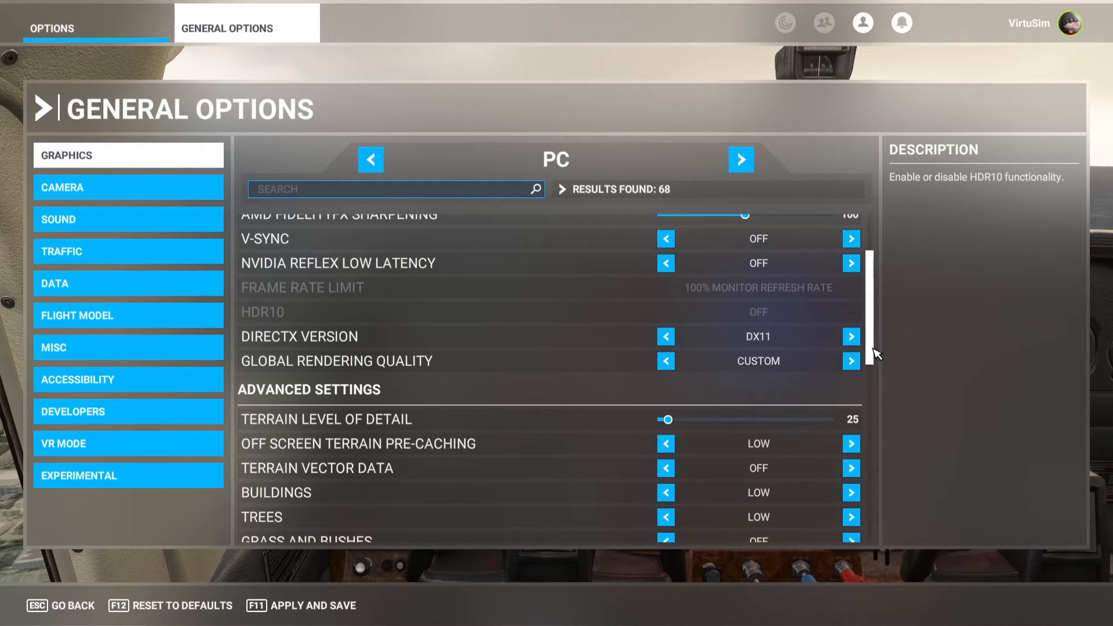
pyautogui.scroll(-3)
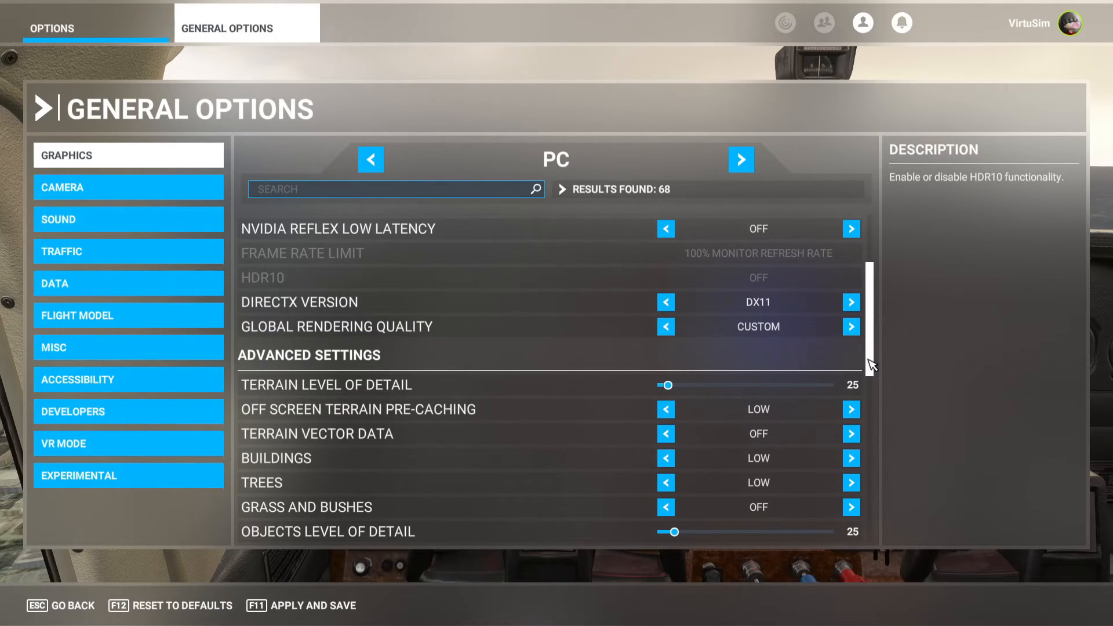
pyautogui.moveTo(793, 311)
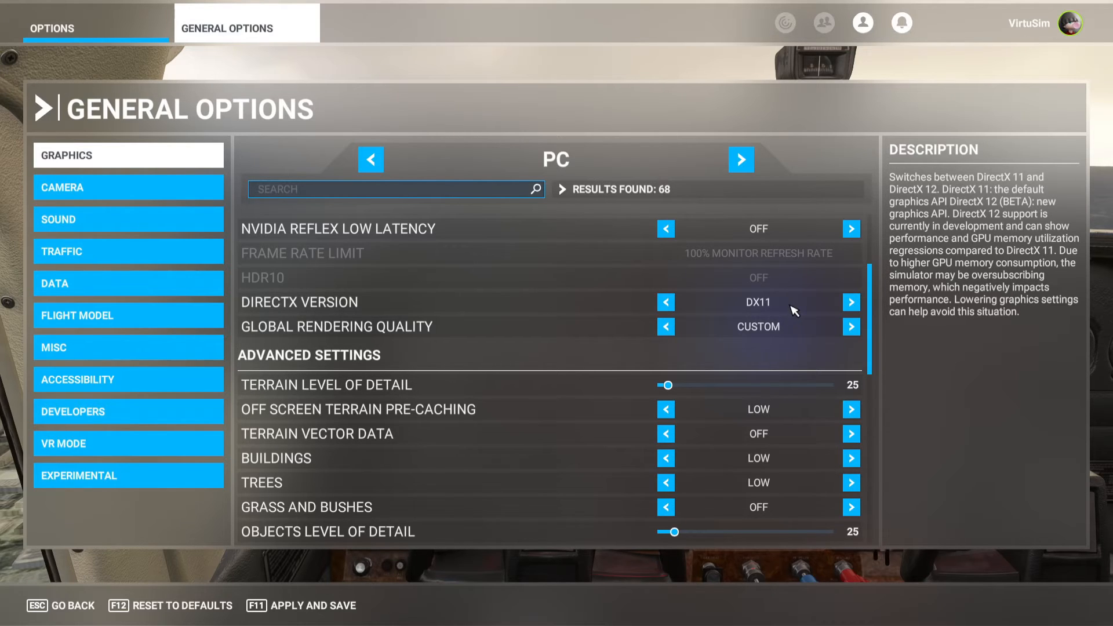
pyautogui.scroll(-3)
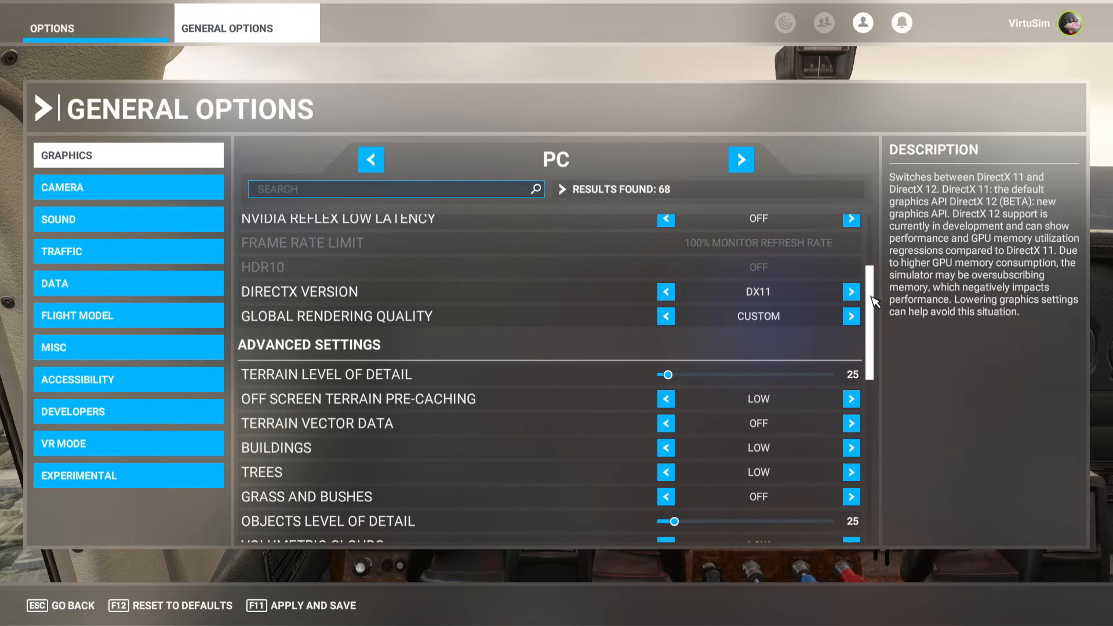
pyautogui.scroll(-3)
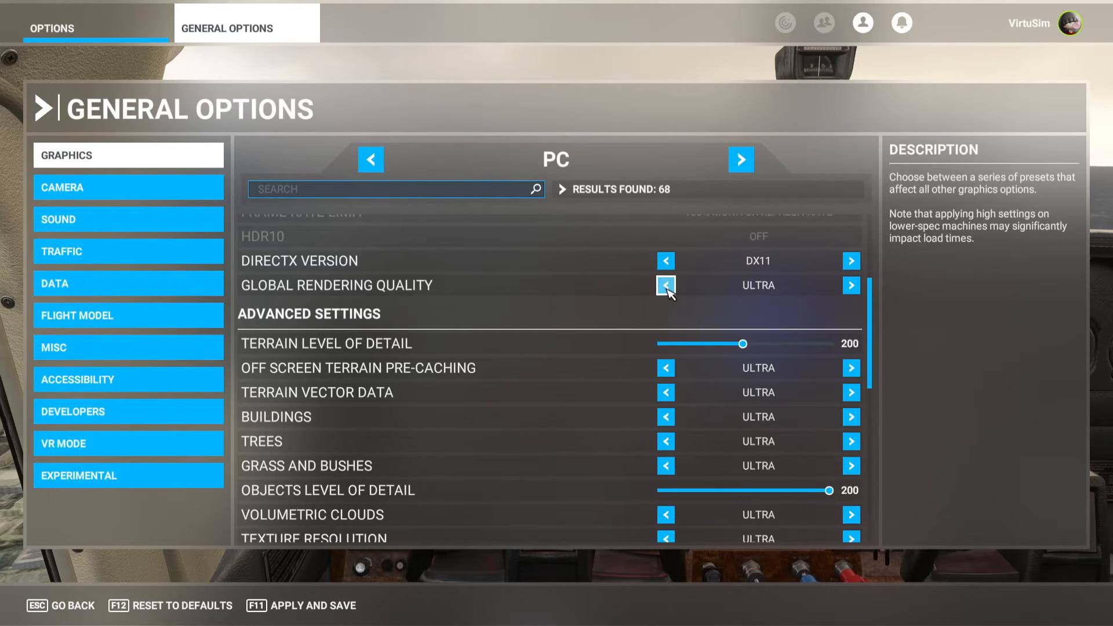
# Drop Global Rendering Quality to Low-End, review its settings, and move to VR graphics.
pyautogui.click(665, 285)
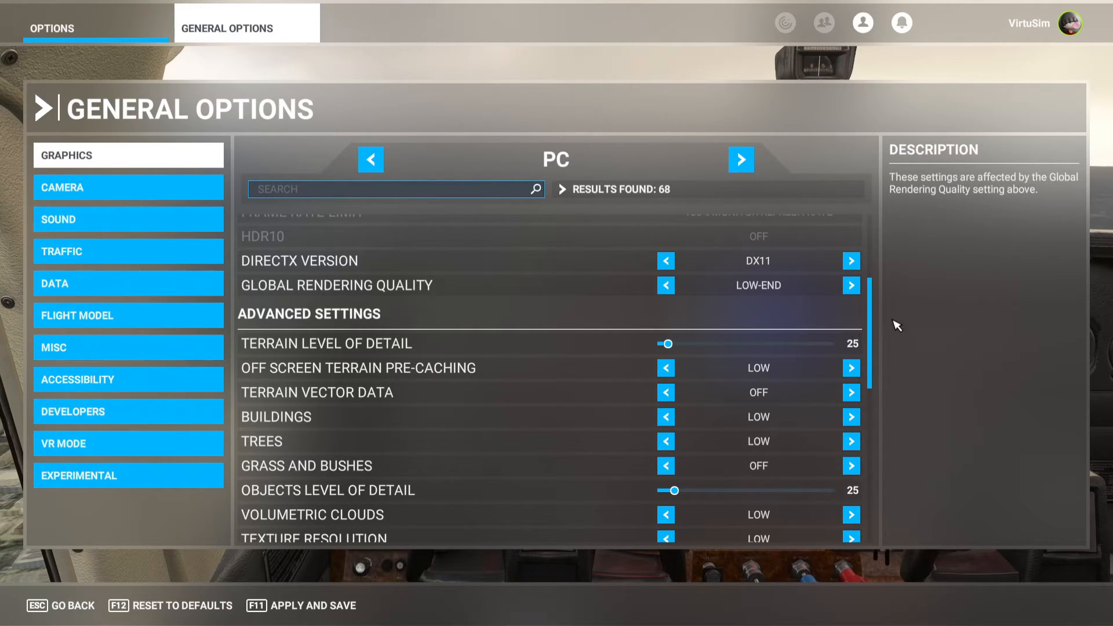
pyautogui.scroll(-3)
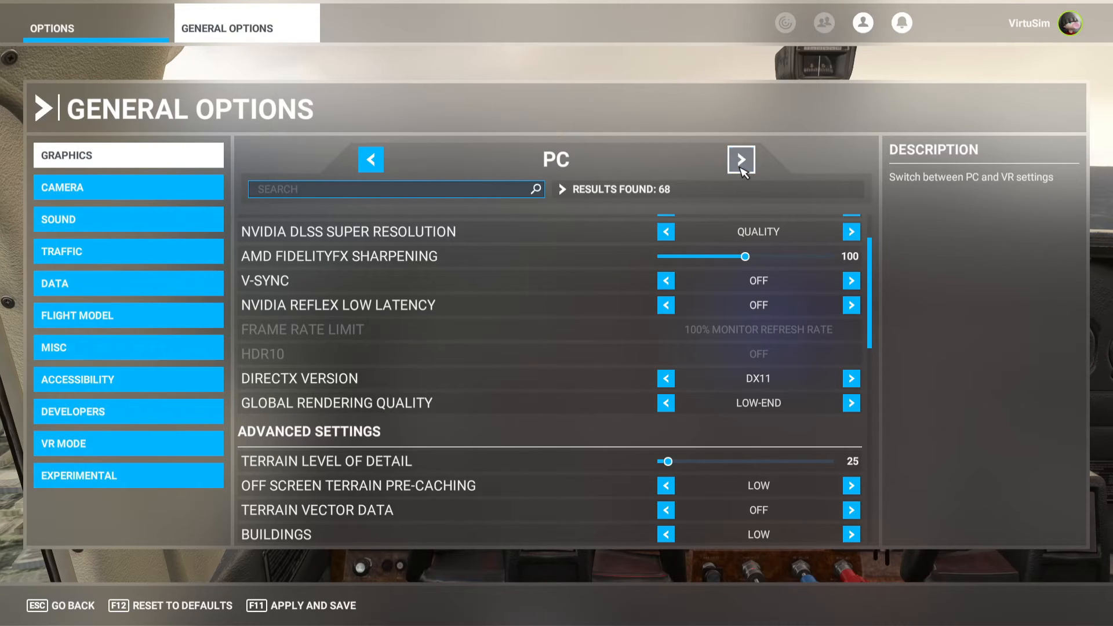
pyautogui.click(741, 159)
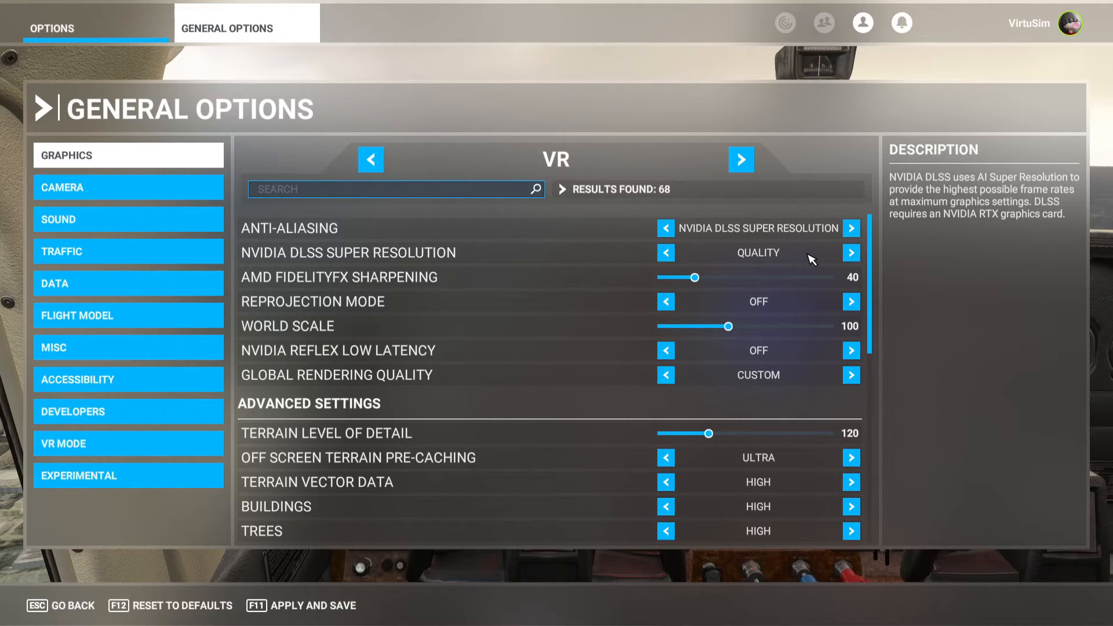
pyautogui.moveTo(788, 307)
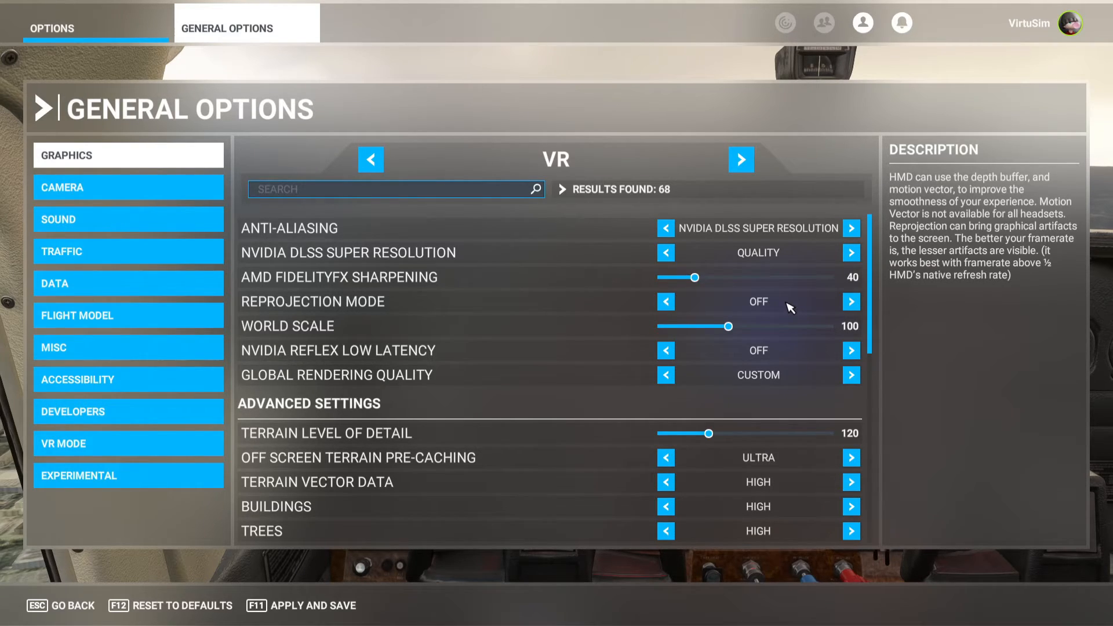
pyautogui.moveTo(824, 344)
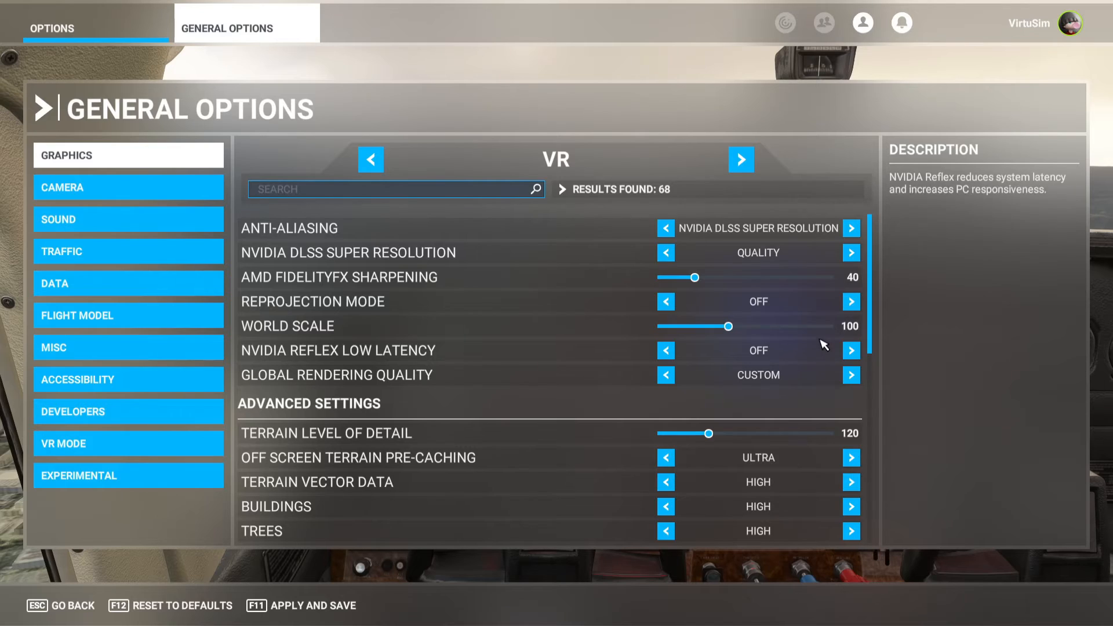
pyautogui.moveTo(850, 350)
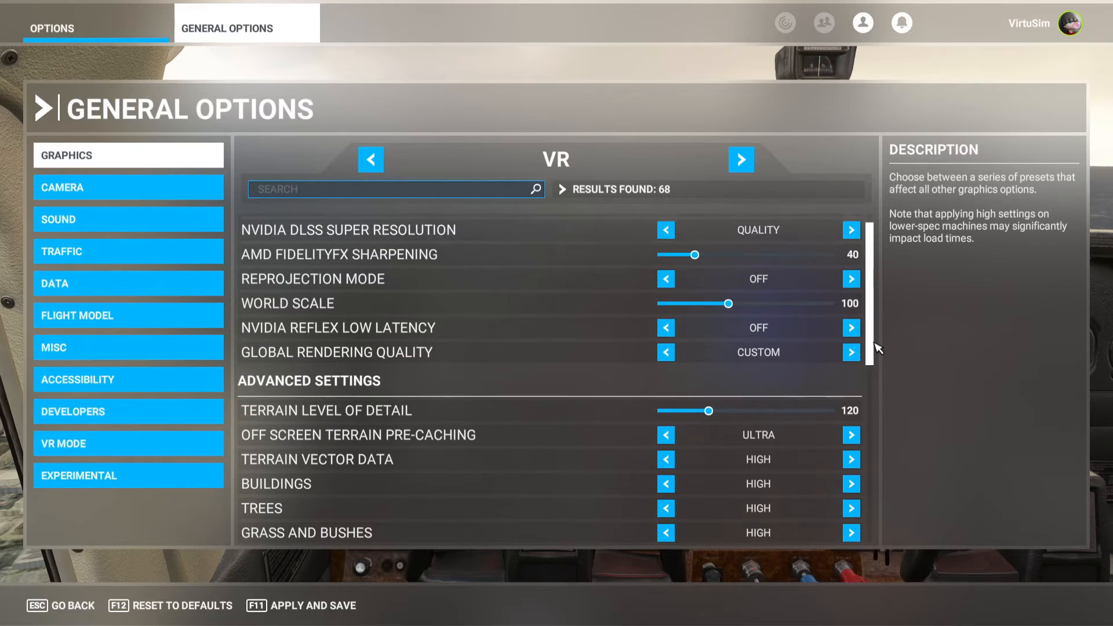
pyautogui.scroll(-3)
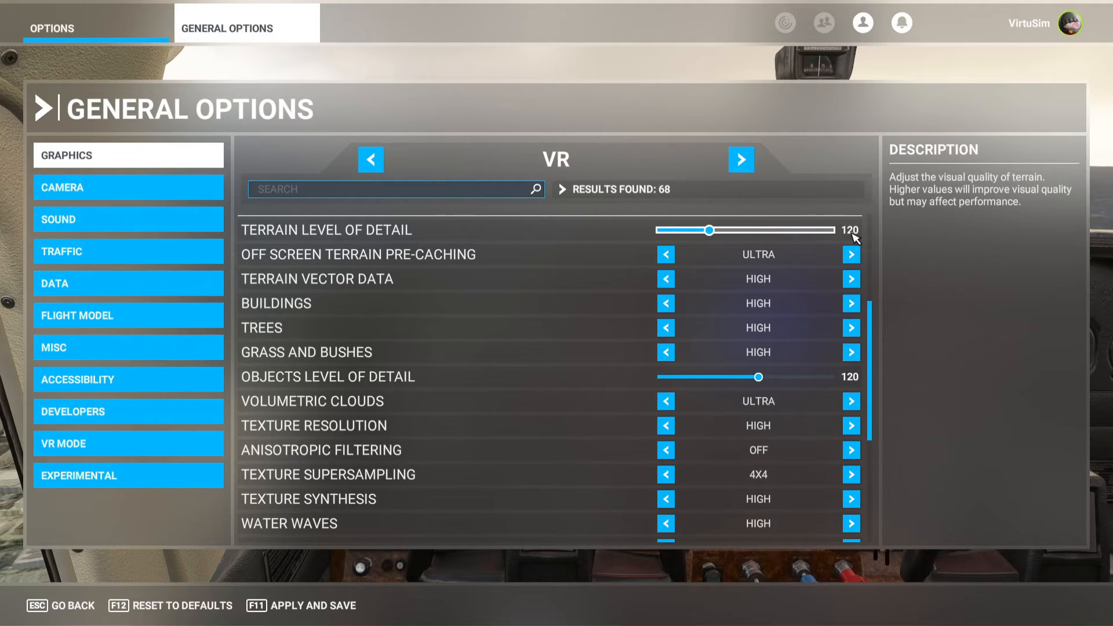
pyautogui.moveTo(852, 246)
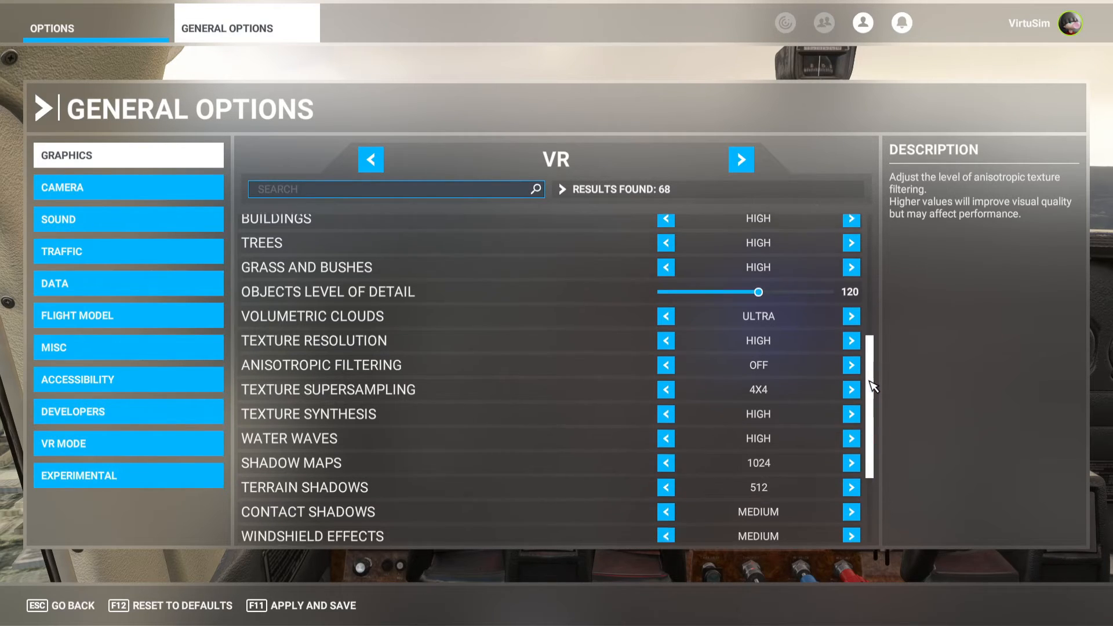
pyautogui.scroll(-3)
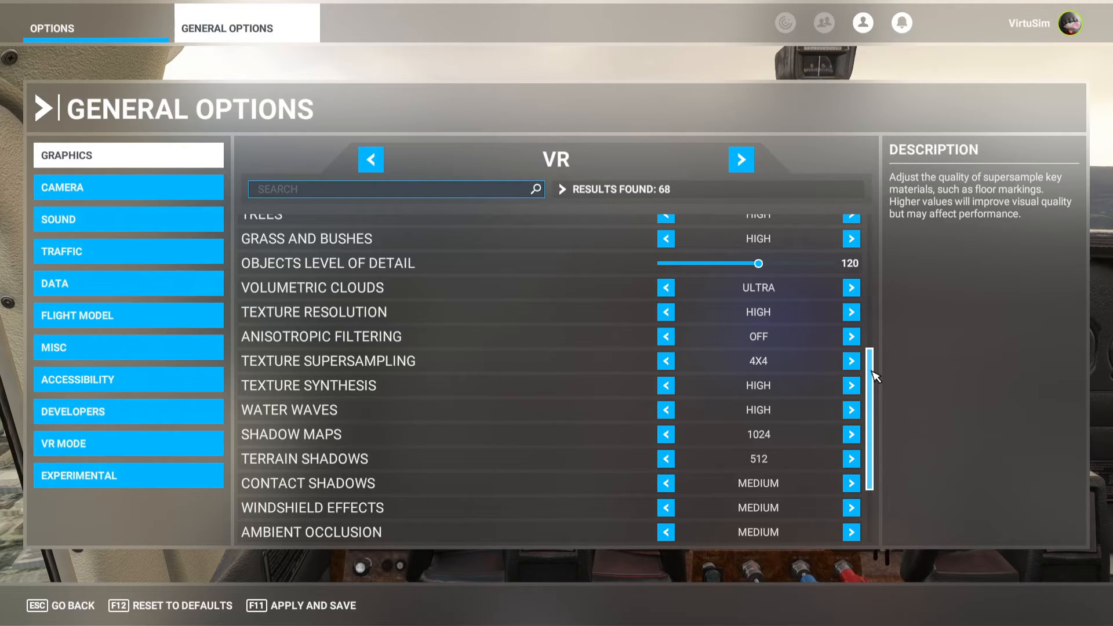
pyautogui.scroll(-3)
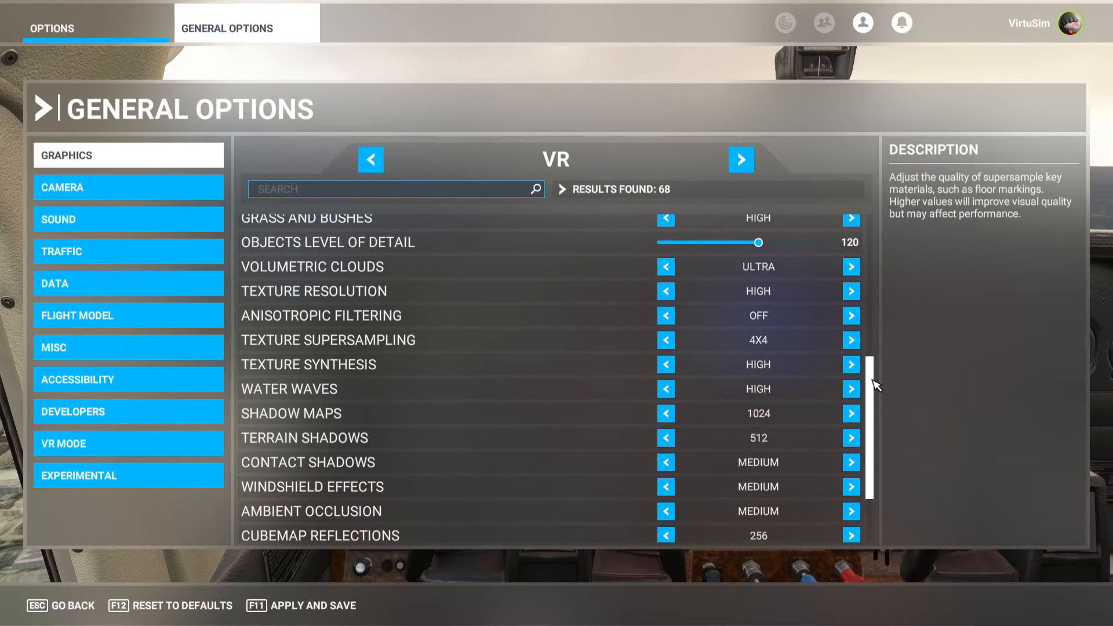
pyautogui.scroll(-3)
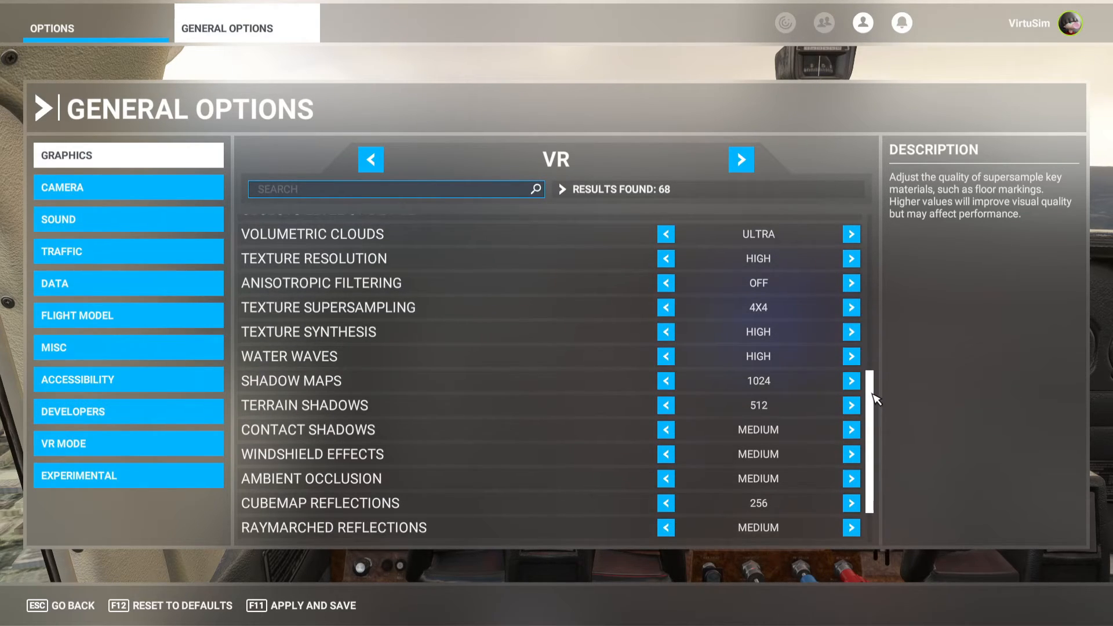
pyautogui.scroll(-3)
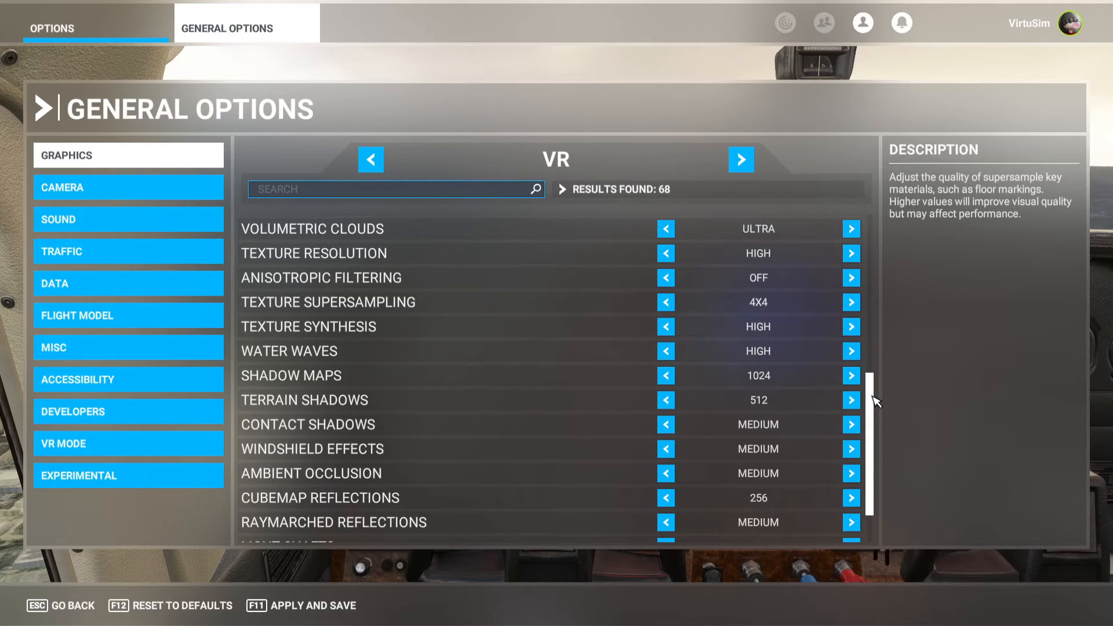
pyautogui.scroll(-3)
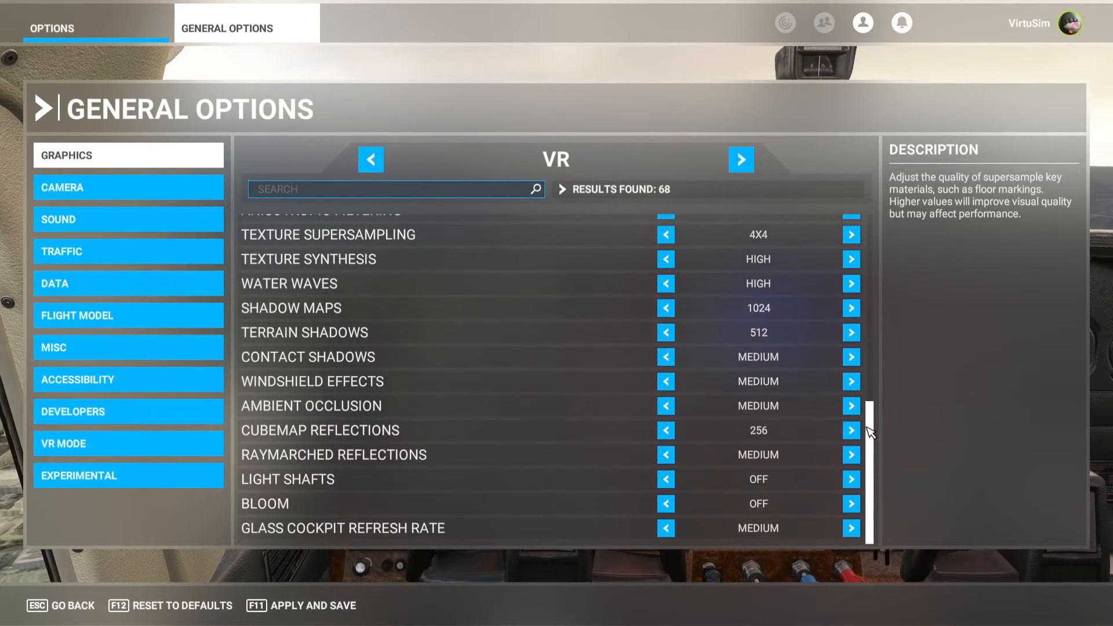
pyautogui.moveTo(785, 399)
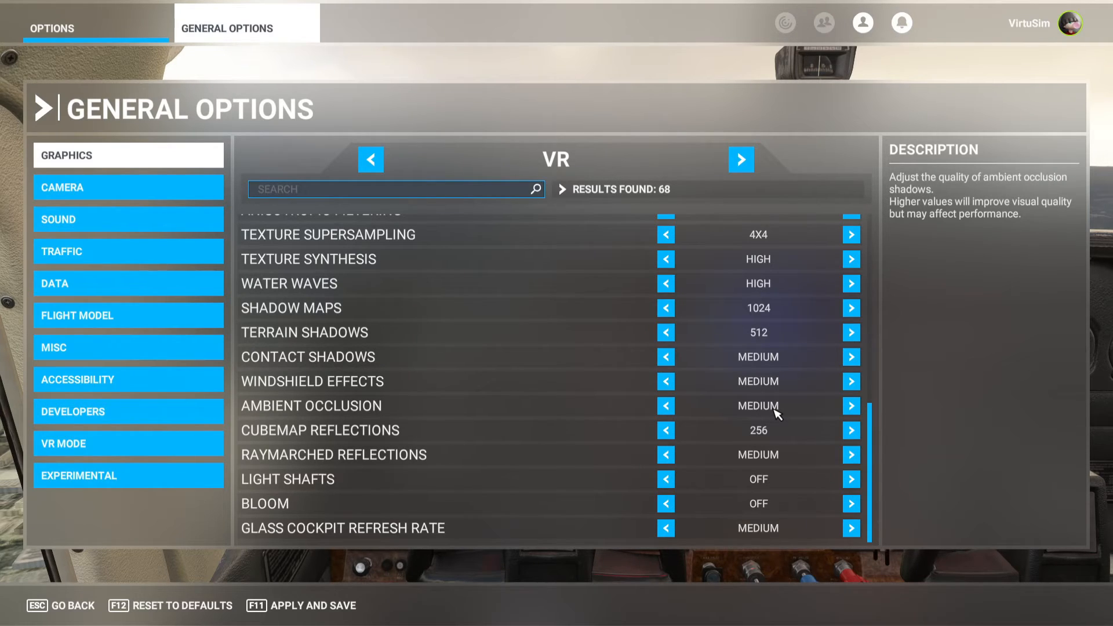
pyautogui.moveTo(783, 438)
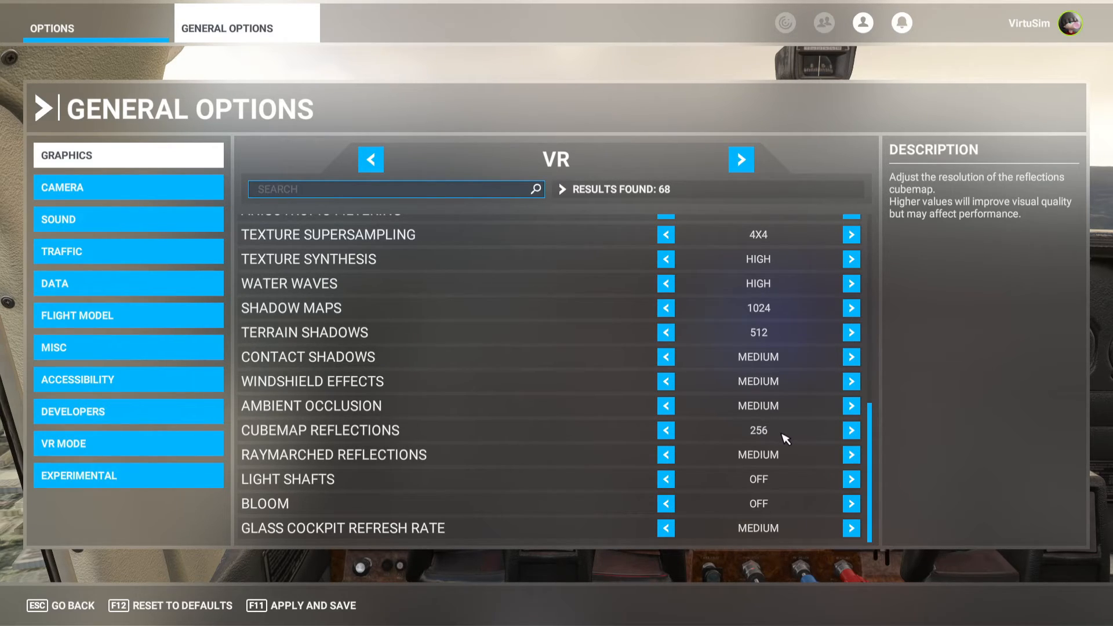
pyautogui.moveTo(786, 462)
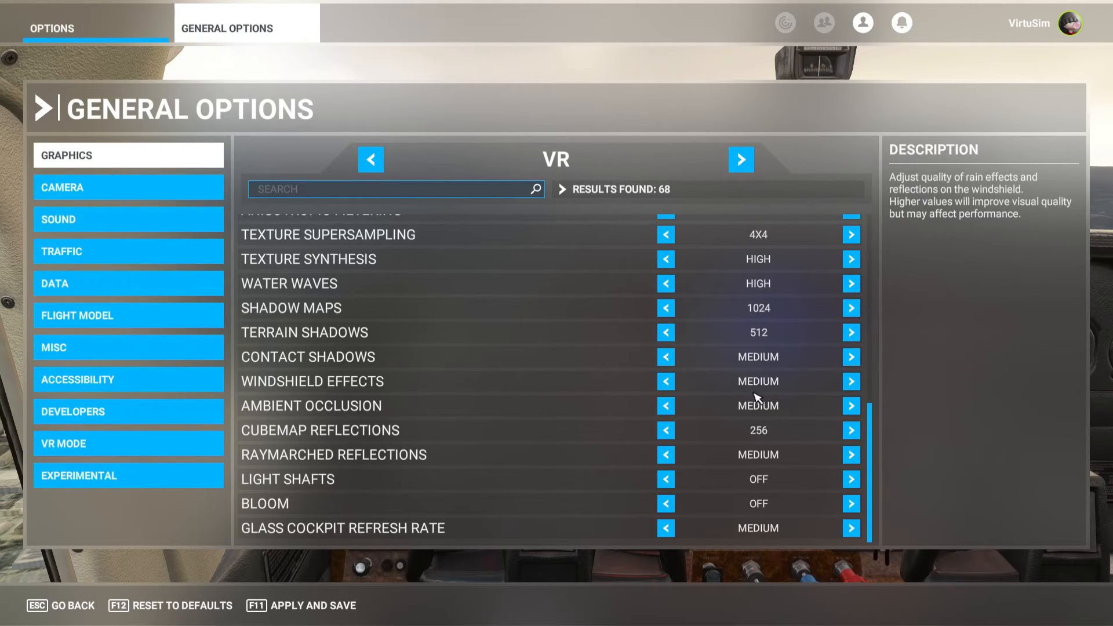
pyautogui.moveTo(759, 372)
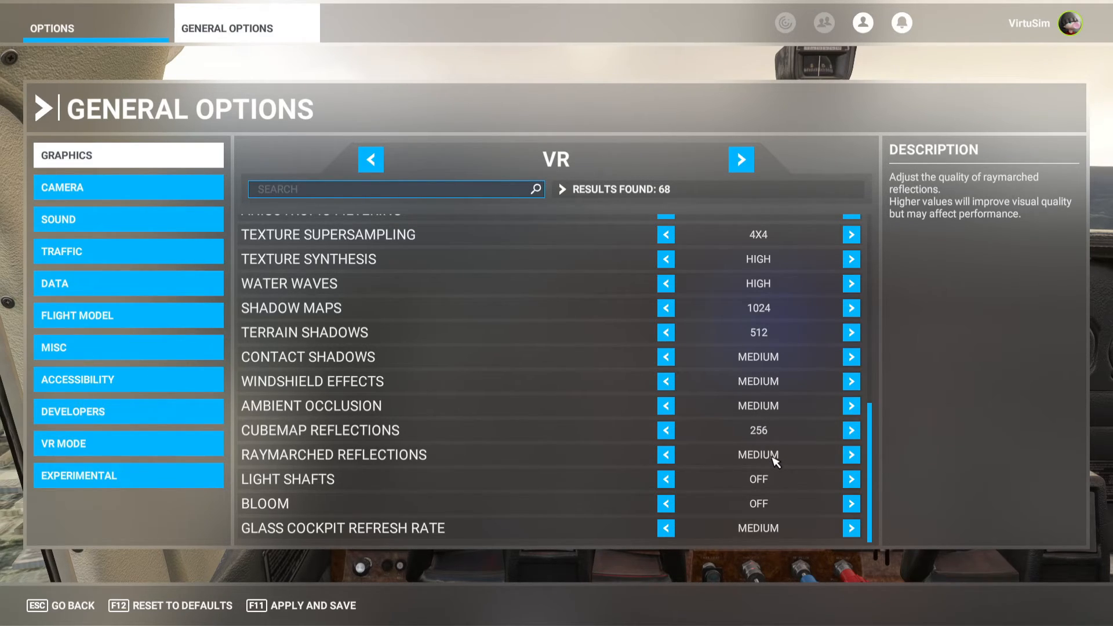
pyautogui.click(665, 454)
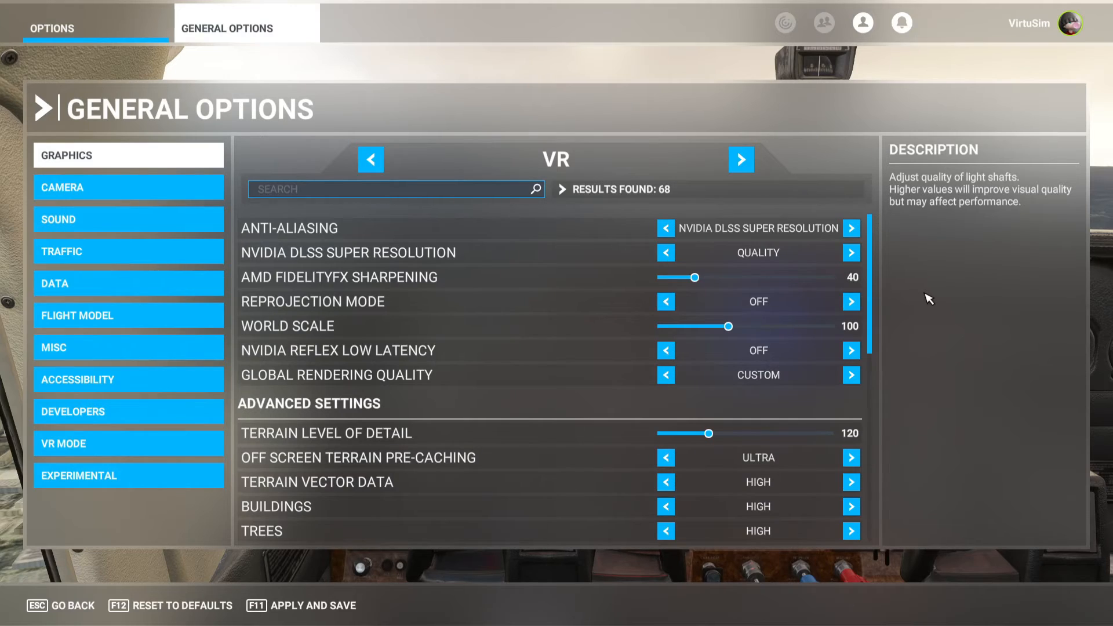
pyautogui.moveTo(903, 301)
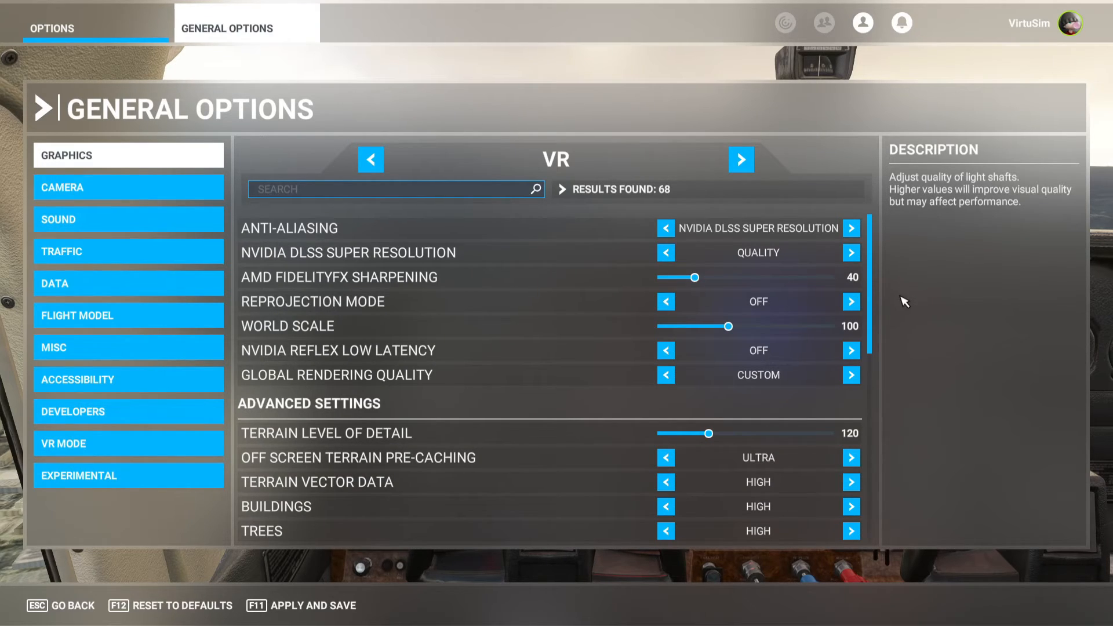
pyautogui.moveTo(872, 323)
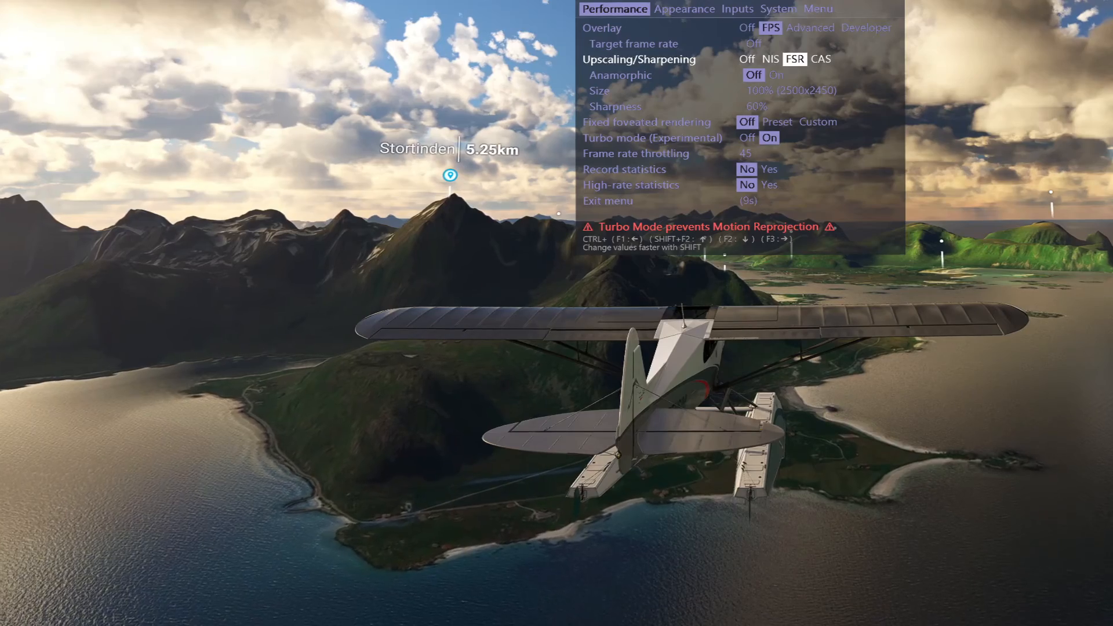
# Step through OpenXR Toolkit's Performance options (FSR 100%, Turbo on, throttling 45), then reach Inputs.
pyautogui.press('down')
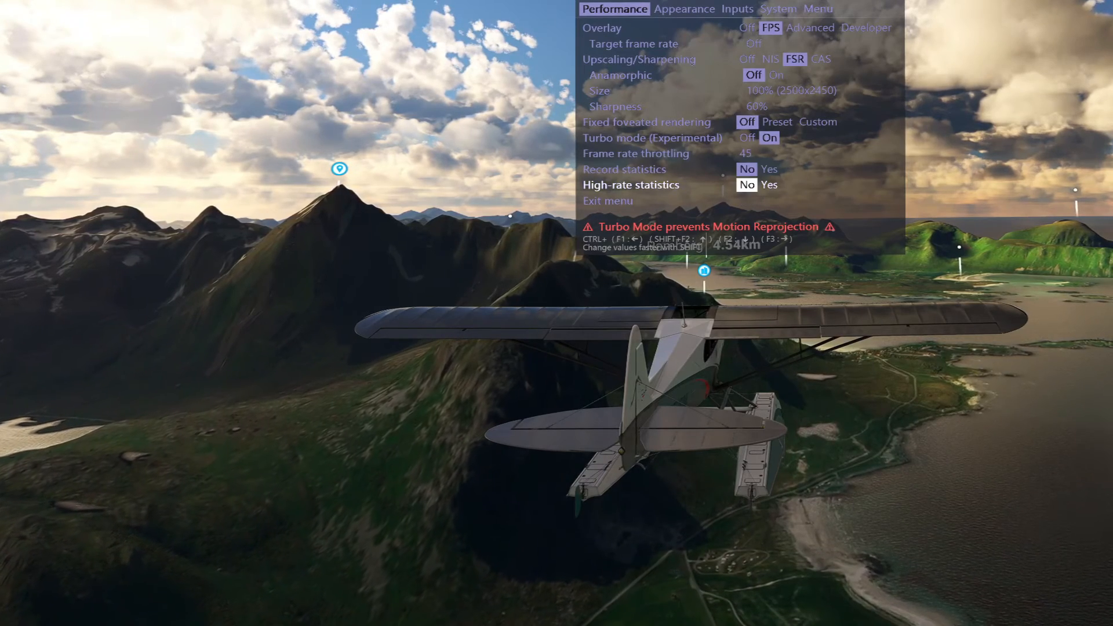
pyautogui.click(697, 28)
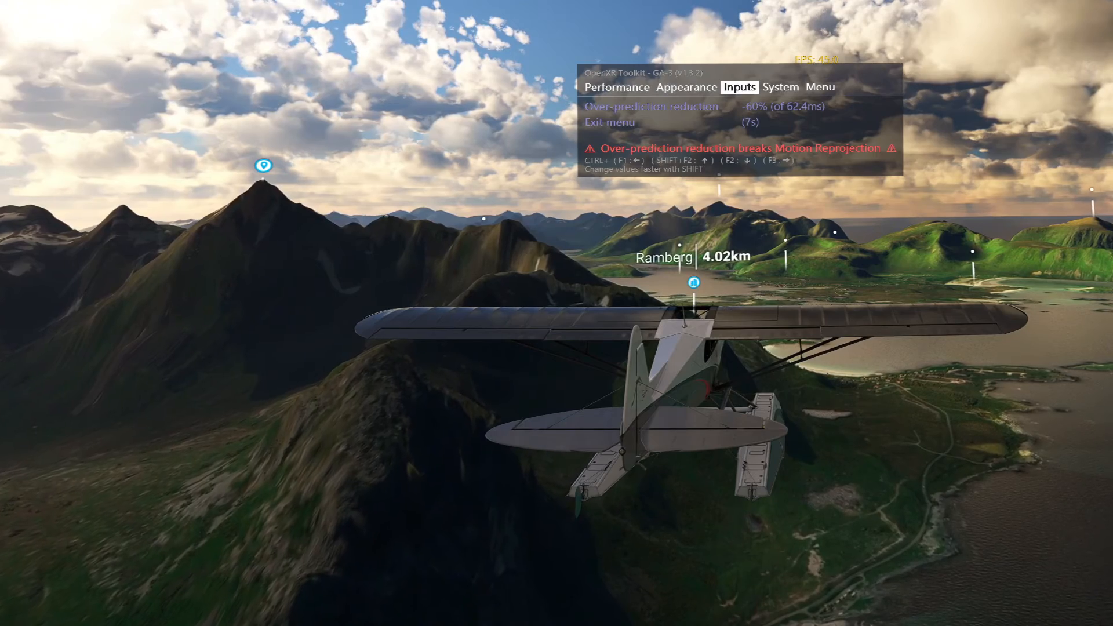
# On the System page, toggle Disable mask (HAM) No then Yes, and exit the menu.
pyautogui.click(808, 12)
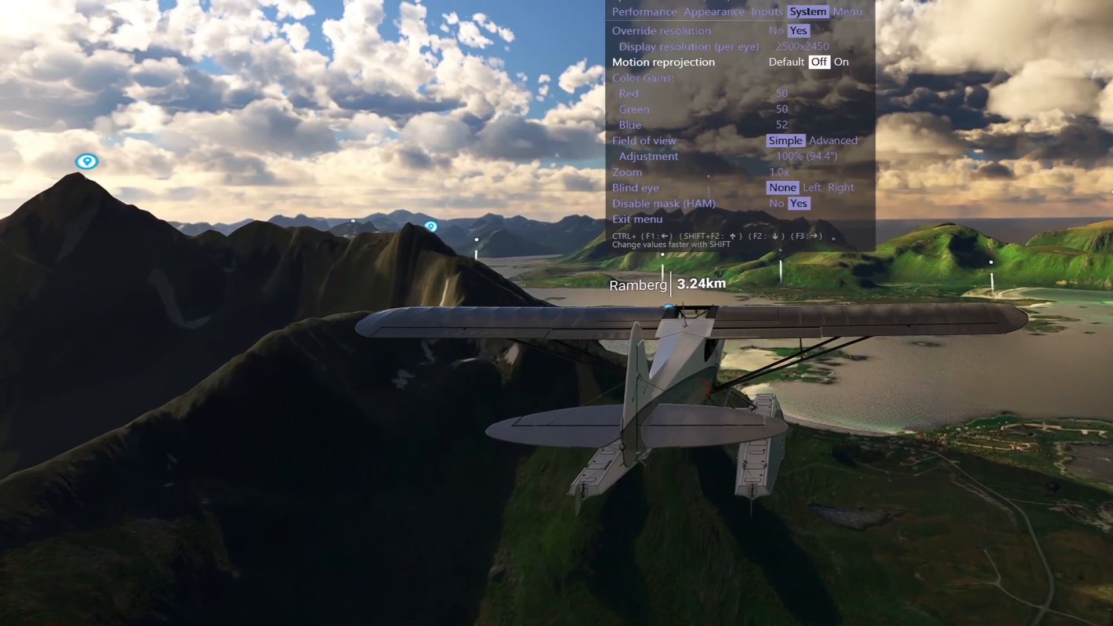
pyautogui.click(637, 219)
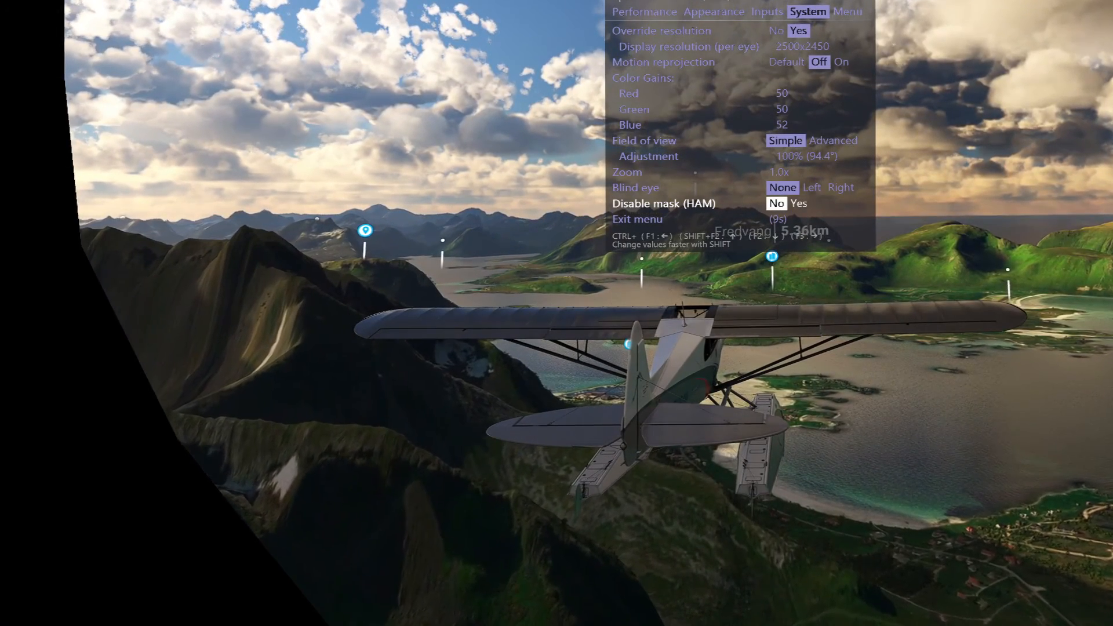
pyautogui.click(798, 203)
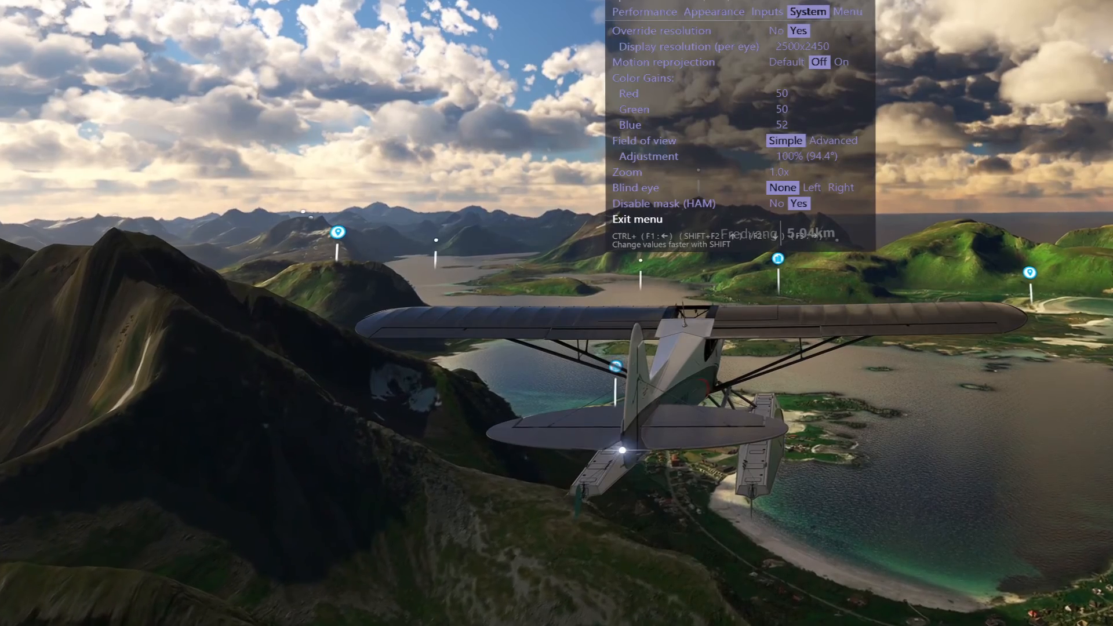
pyautogui.click(848, 28)
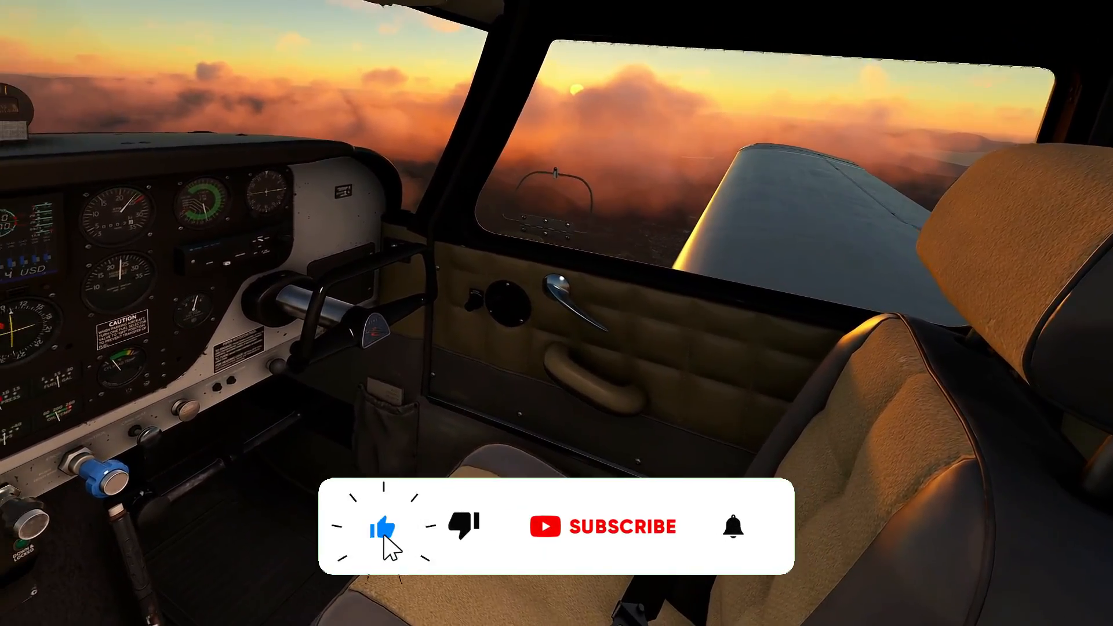
# Look forward over the instrument panel and moving map during the sunset cockpit flight.
pyautogui.click(602, 526)
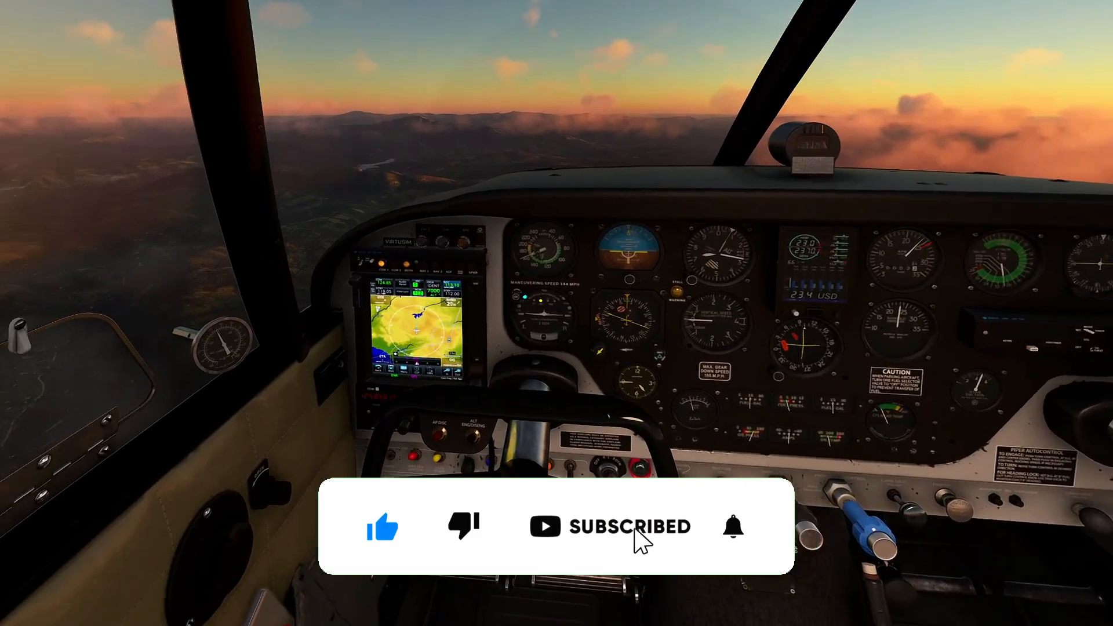